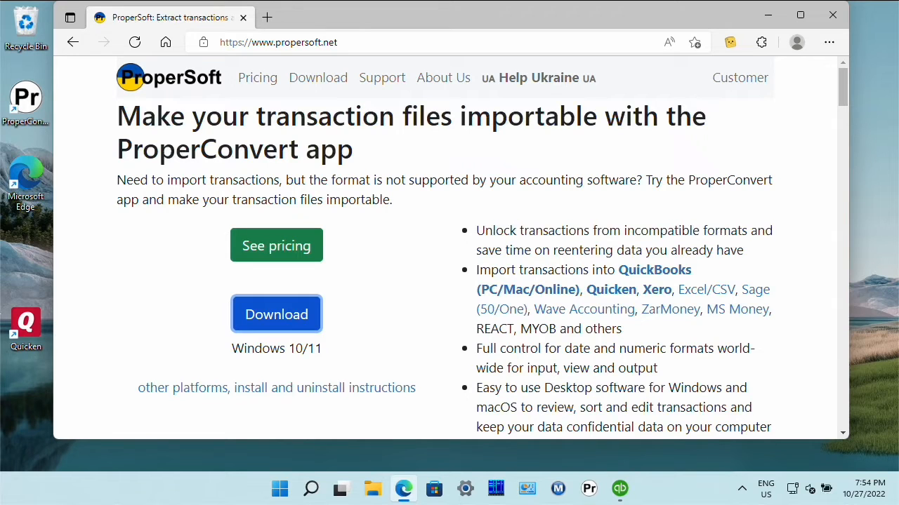
mouse_move(118, 283)
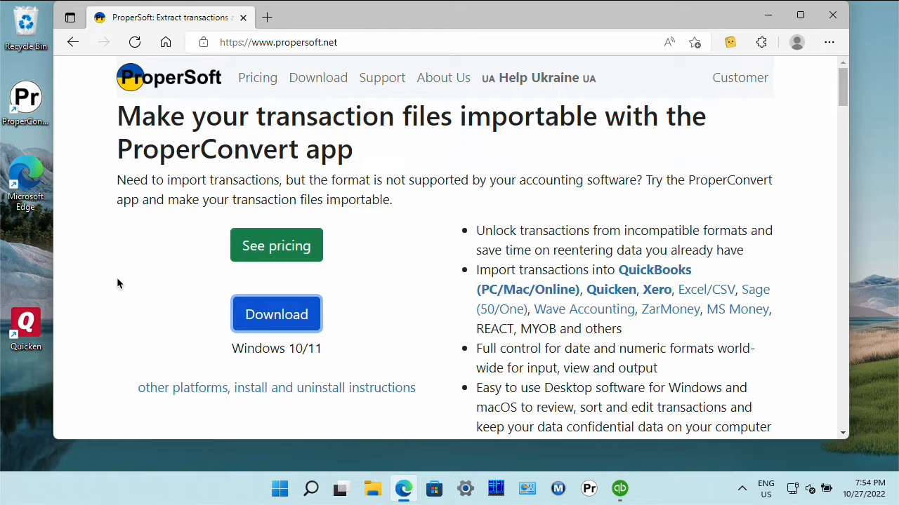
mouse_move(185, 224)
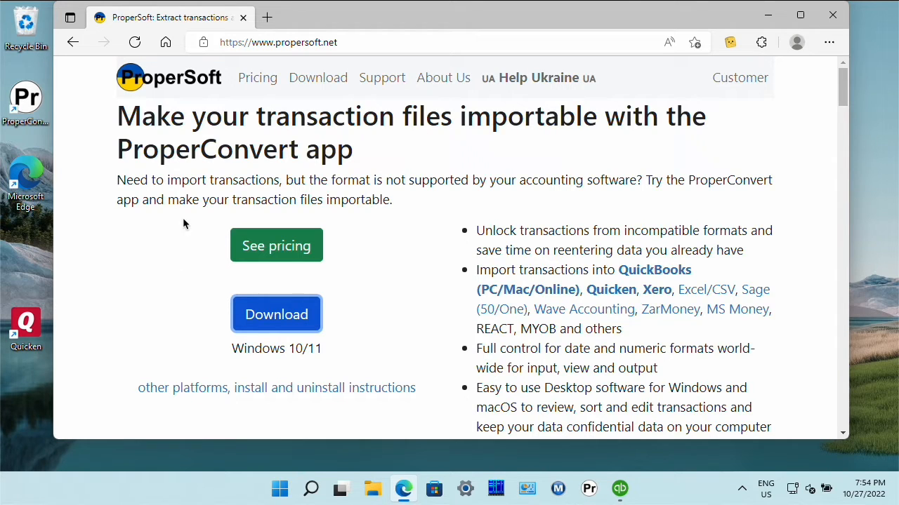
mouse_move(151, 277)
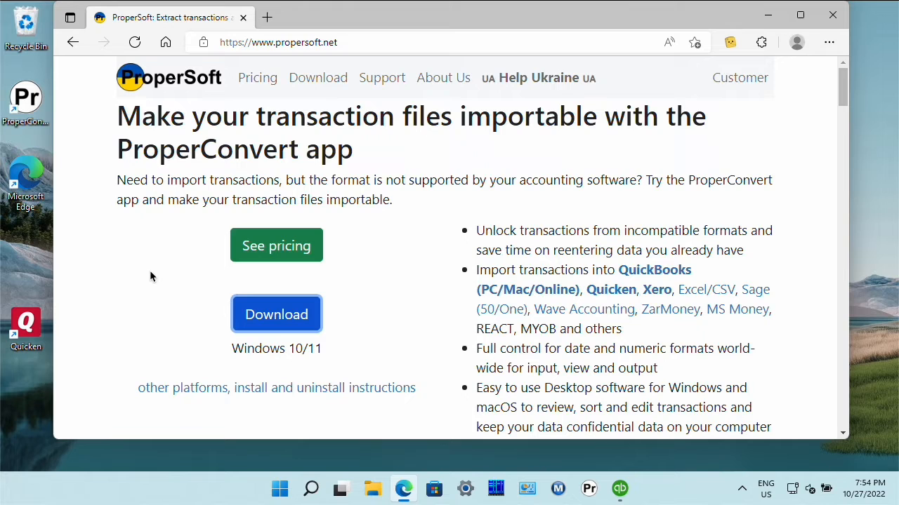
mouse_move(135, 302)
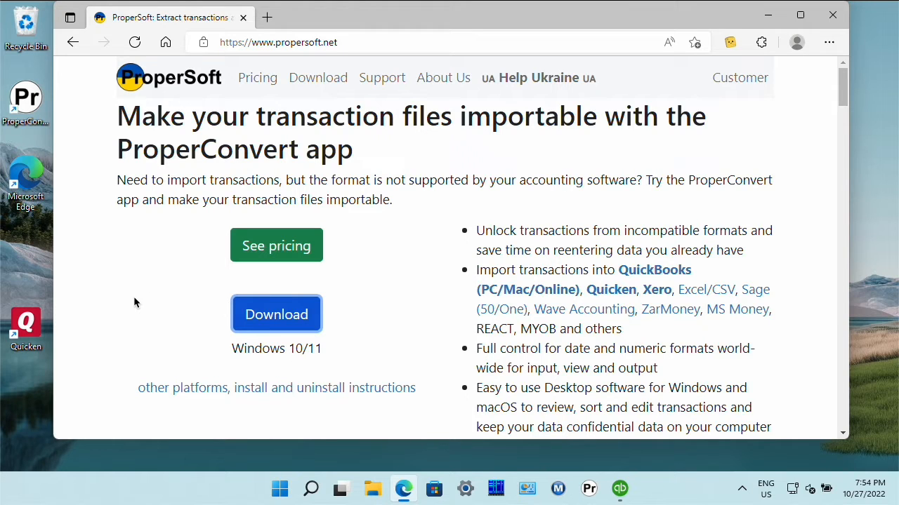
mouse_move(146, 261)
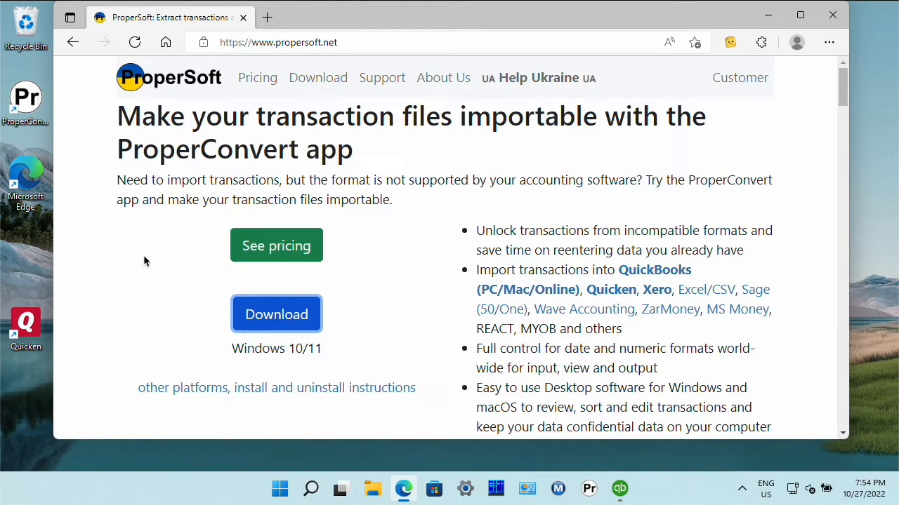
mouse_move(313, 57)
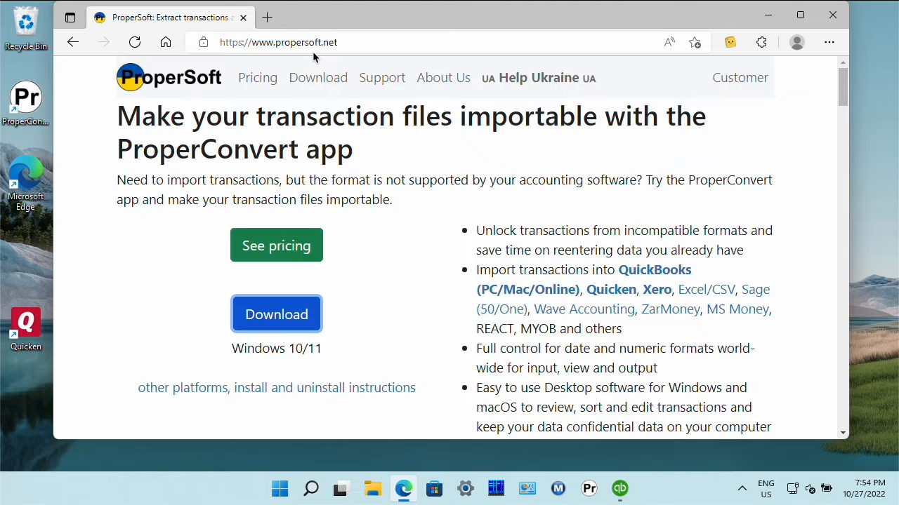
mouse_move(314, 297)
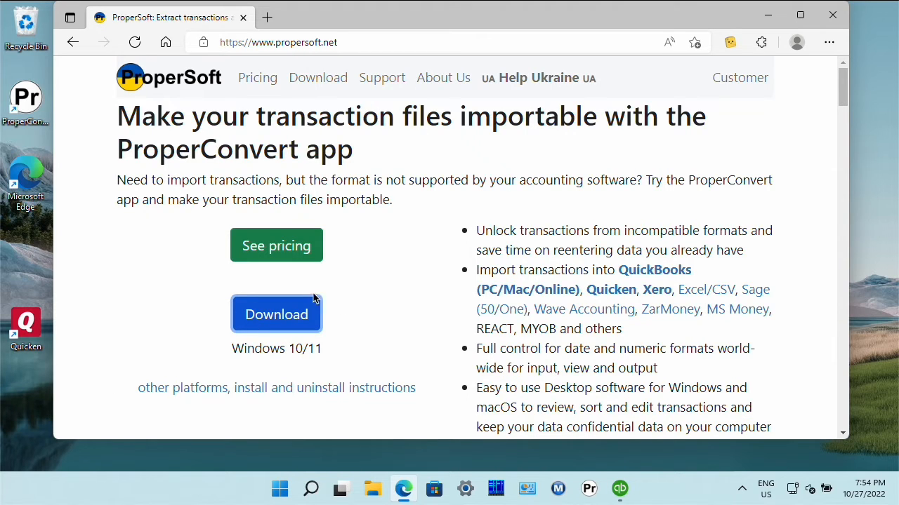
mouse_move(109, 309)
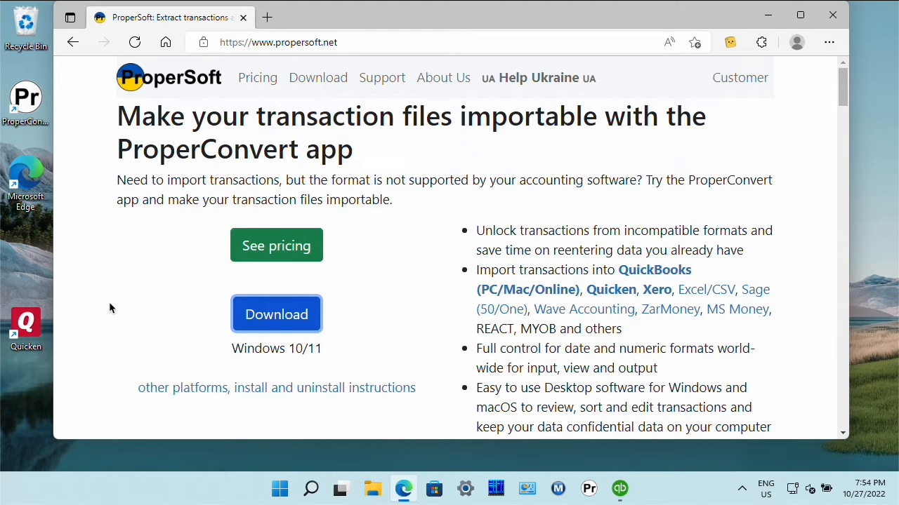
mouse_move(441, 439)
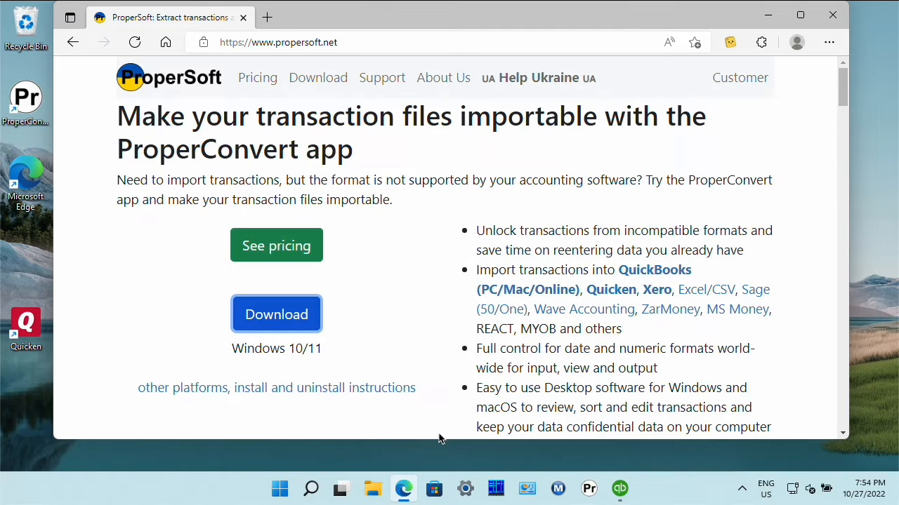
mouse_move(589, 489)
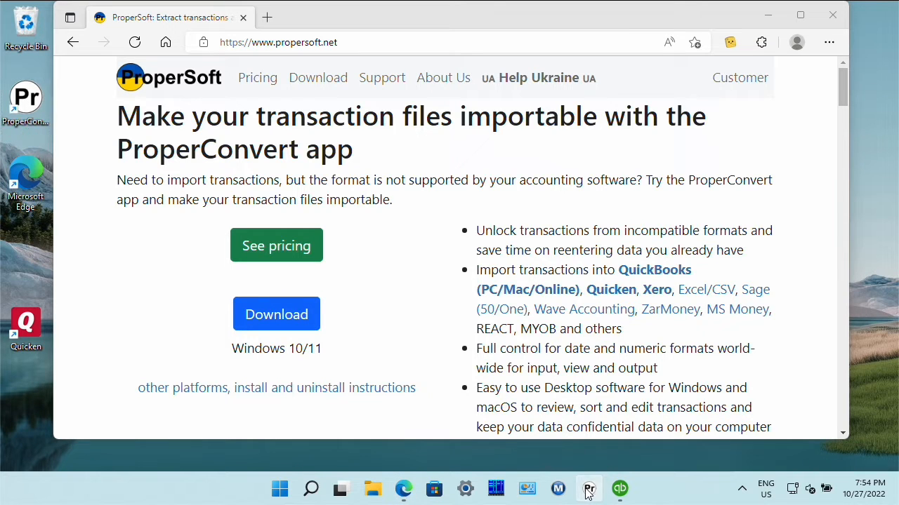
Load qbj-sample.csv from Downloads into ProperConvert, listing its six journal lines
left_click(588, 488)
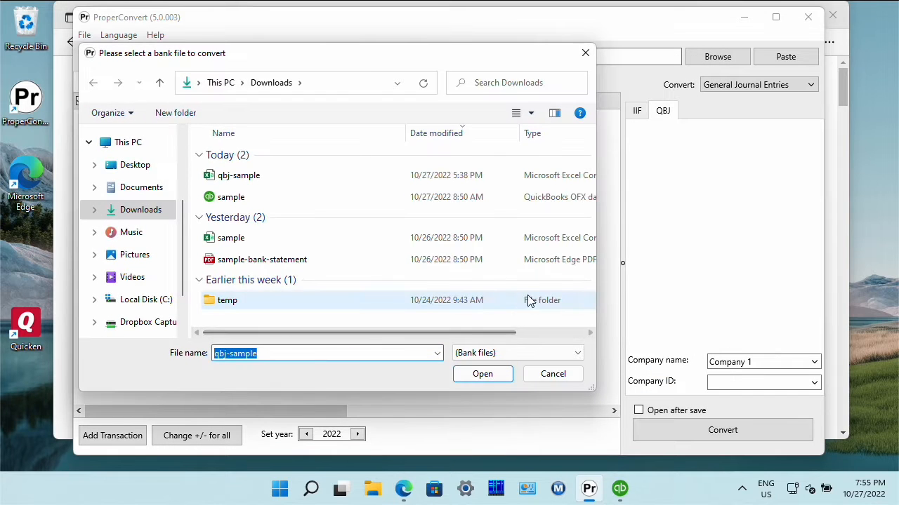
mouse_move(412, 230)
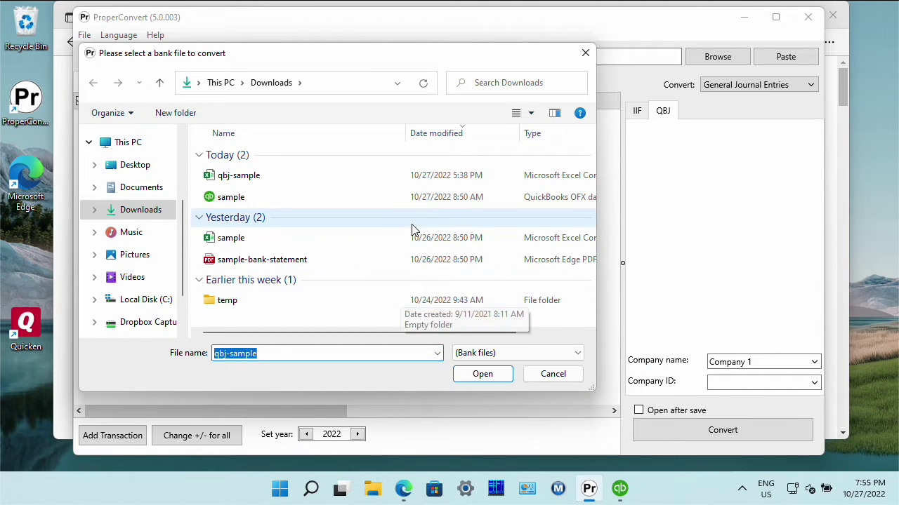
left_click(238, 174)
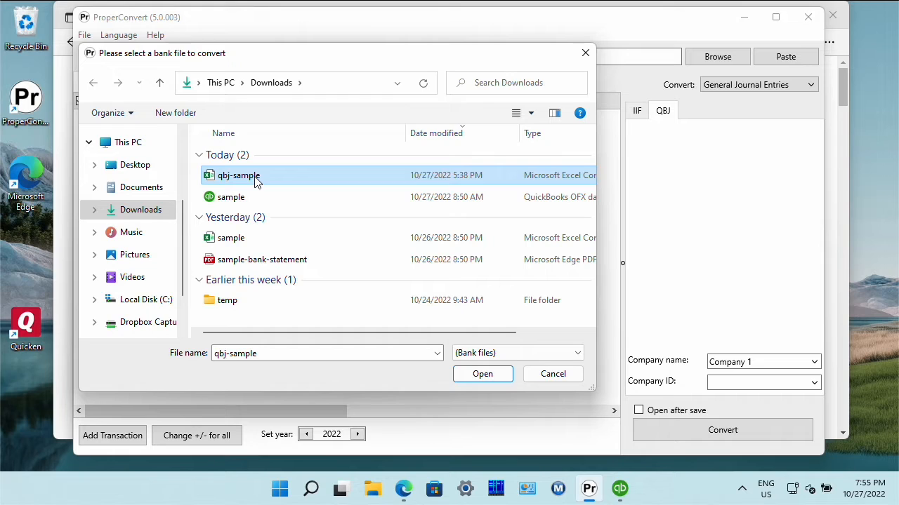
mouse_move(256, 175)
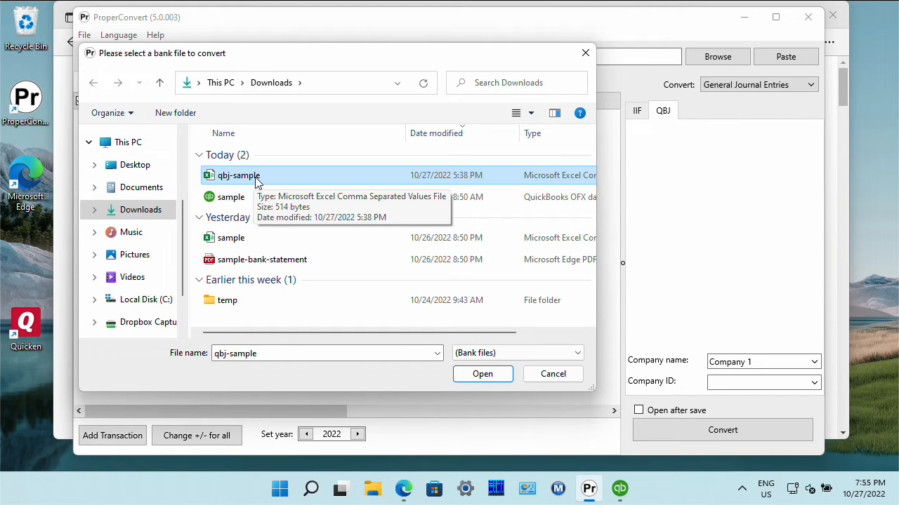
mouse_move(278, 189)
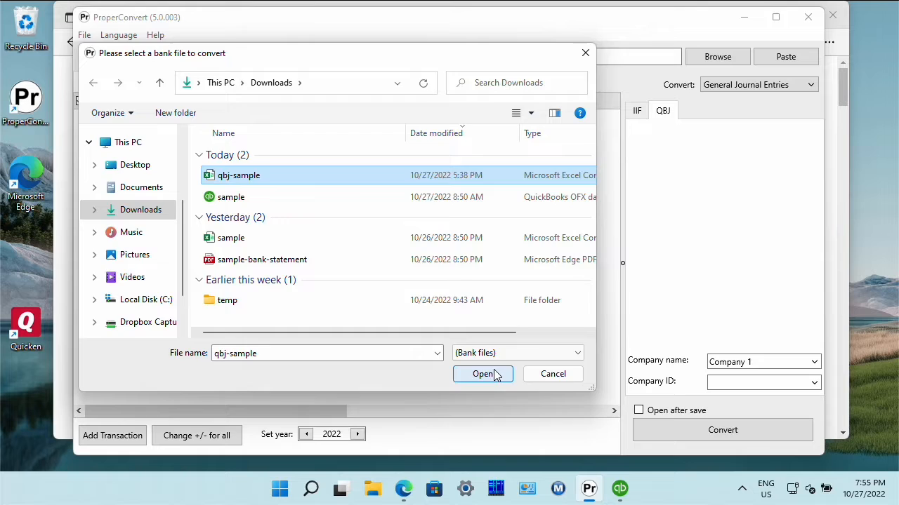
left_click(483, 373)
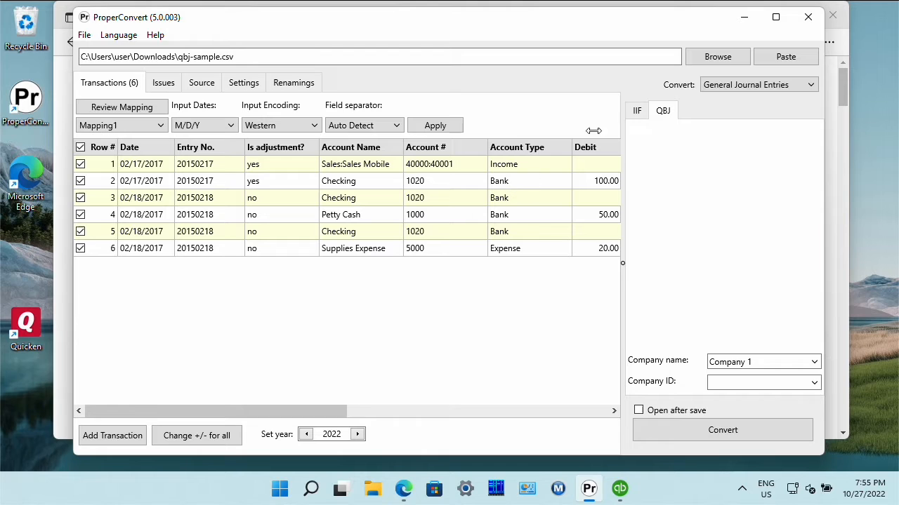
Keep General Journal Entries as the conversion type and preview the IIF and QBJ output formats
left_click(809, 84)
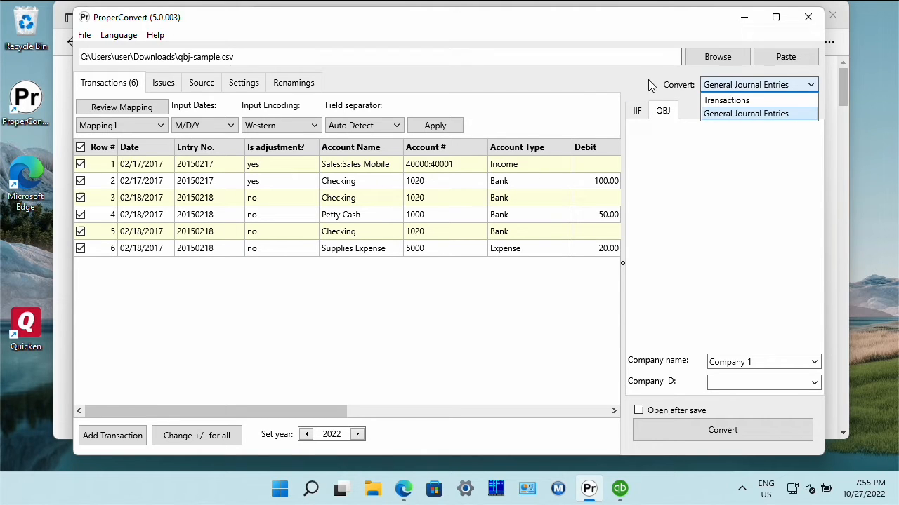
mouse_move(784, 100)
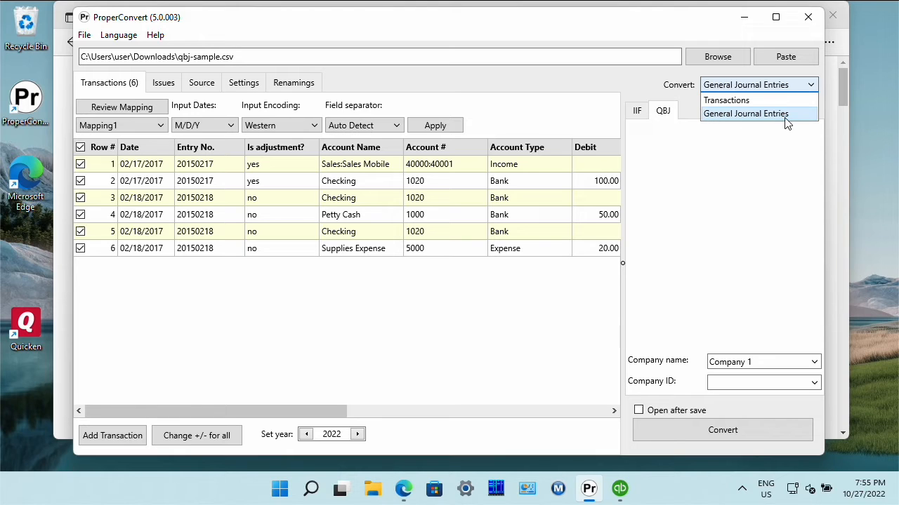
left_click(744, 112)
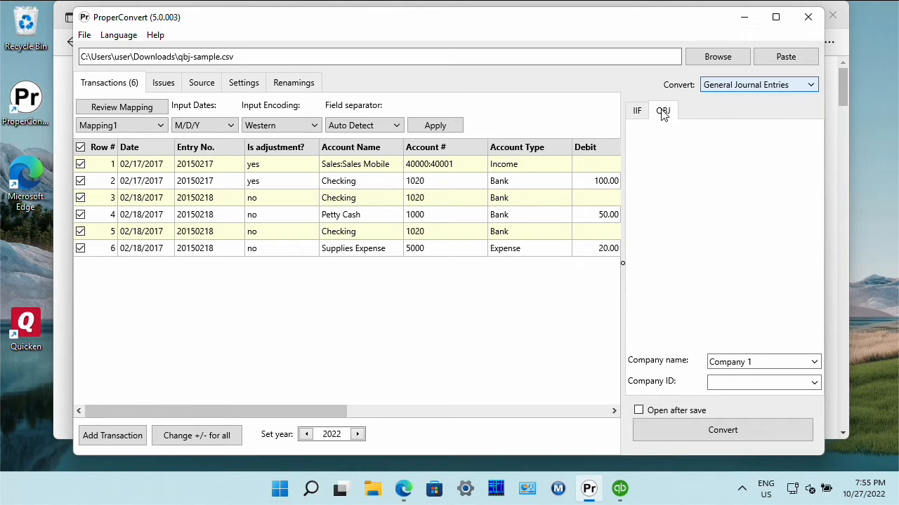
mouse_move(654, 124)
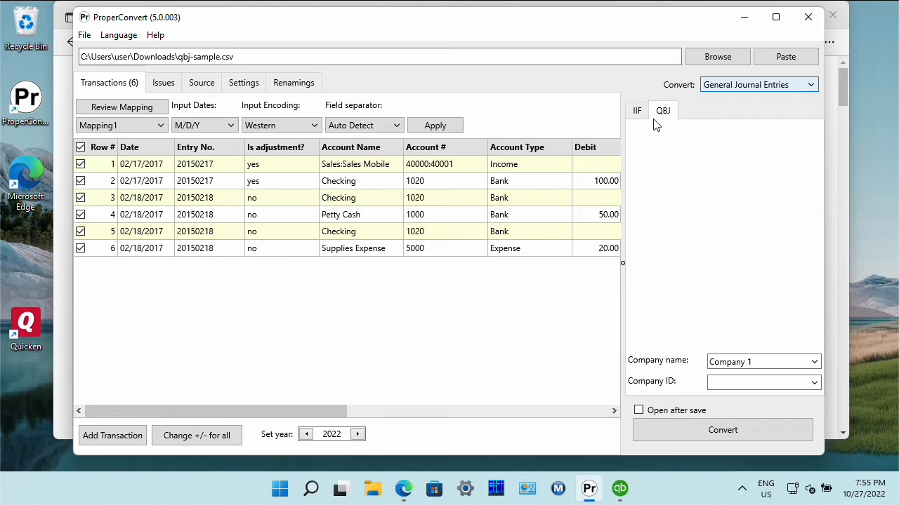
left_click(636, 109)
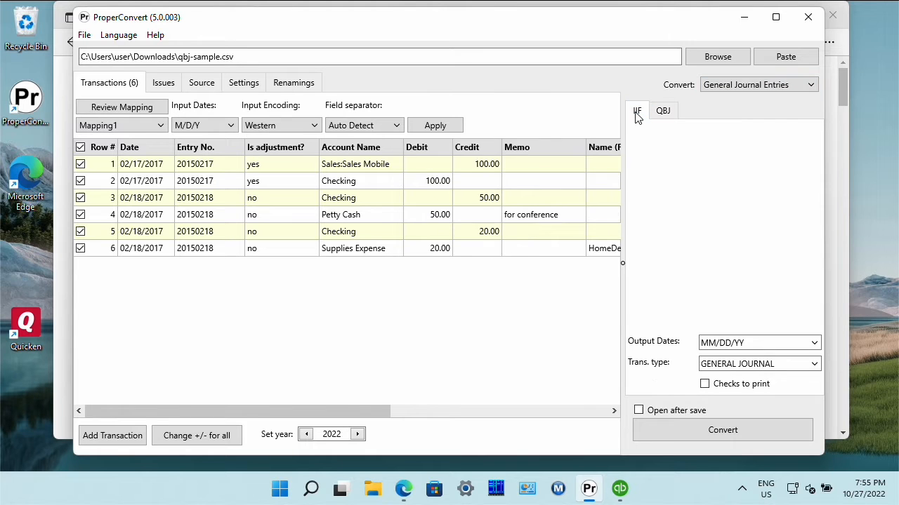
left_click(663, 109)
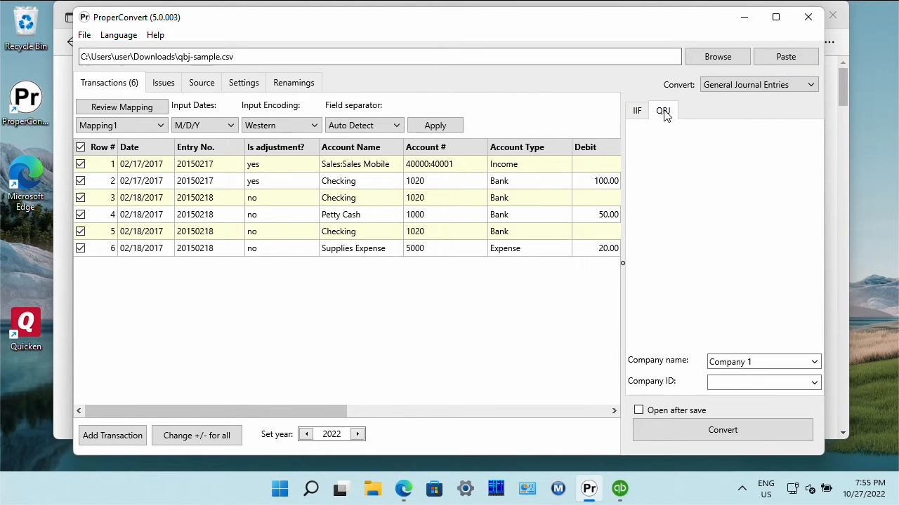
mouse_move(662, 115)
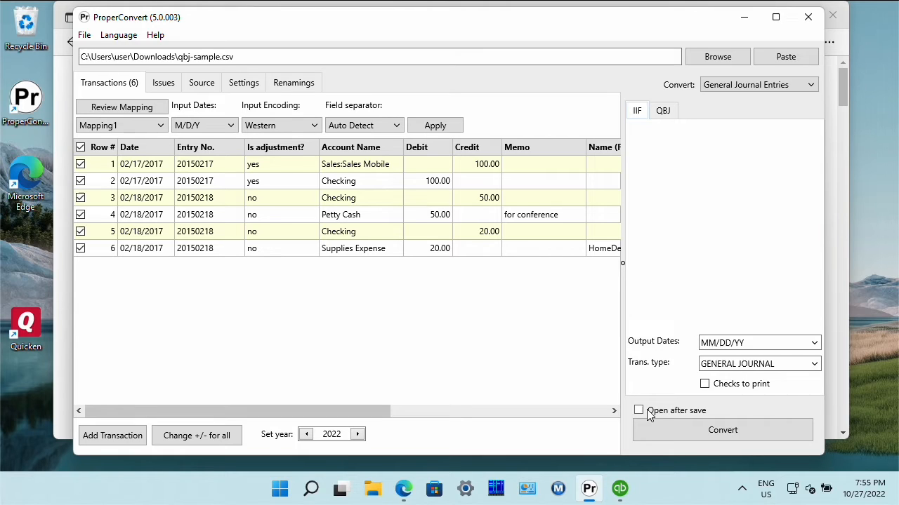
mouse_move(607, 354)
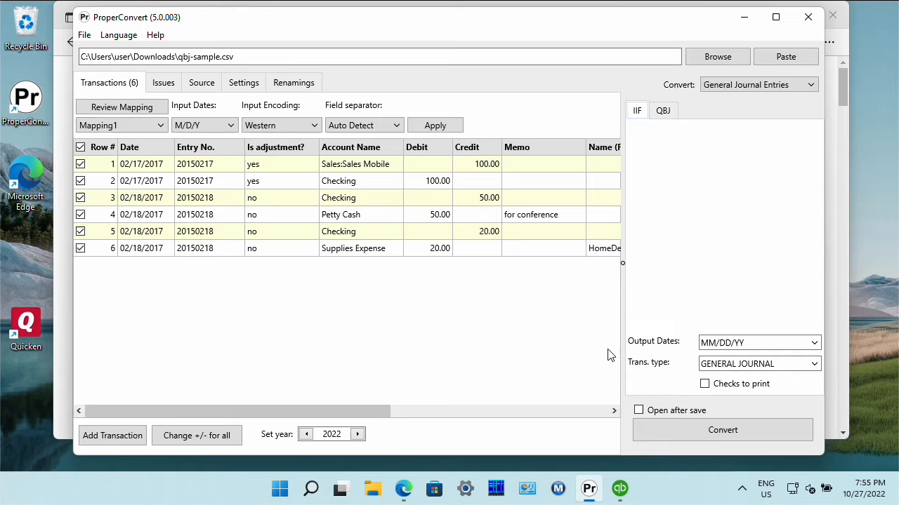
mouse_move(649, 359)
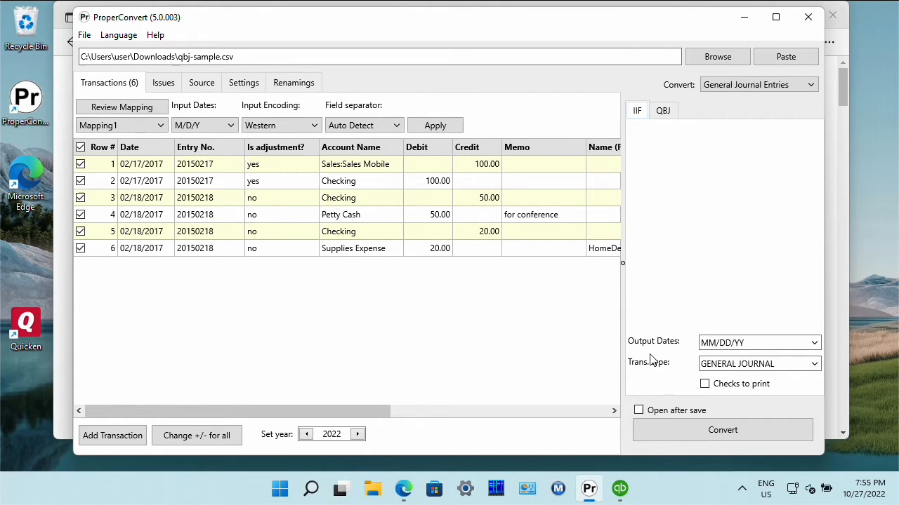
mouse_move(588, 401)
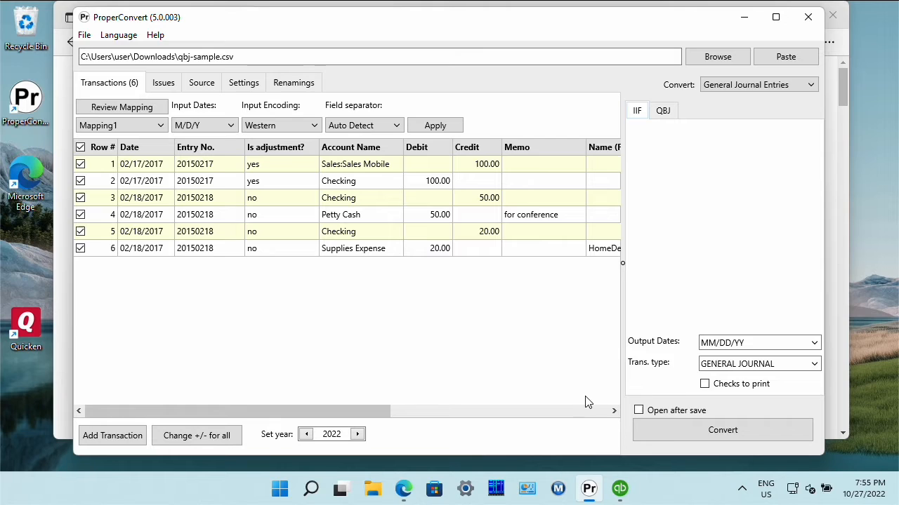
mouse_move(578, 398)
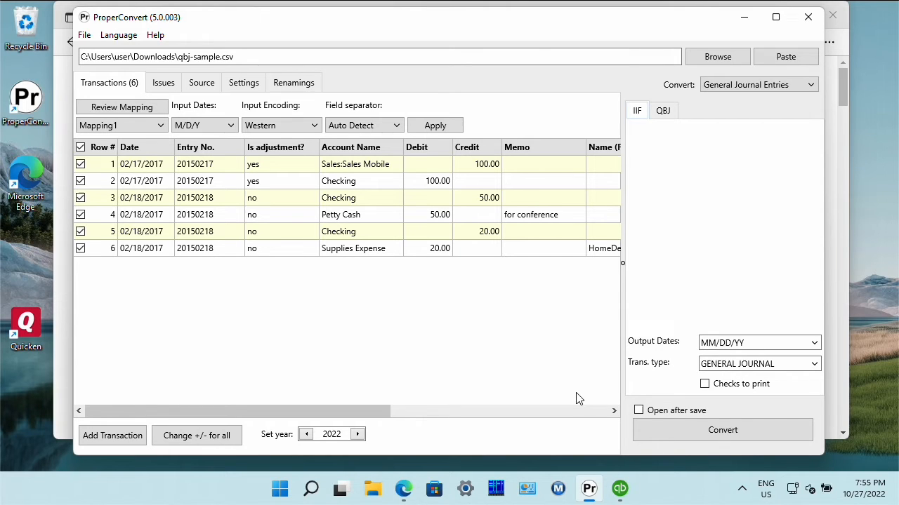
mouse_move(568, 398)
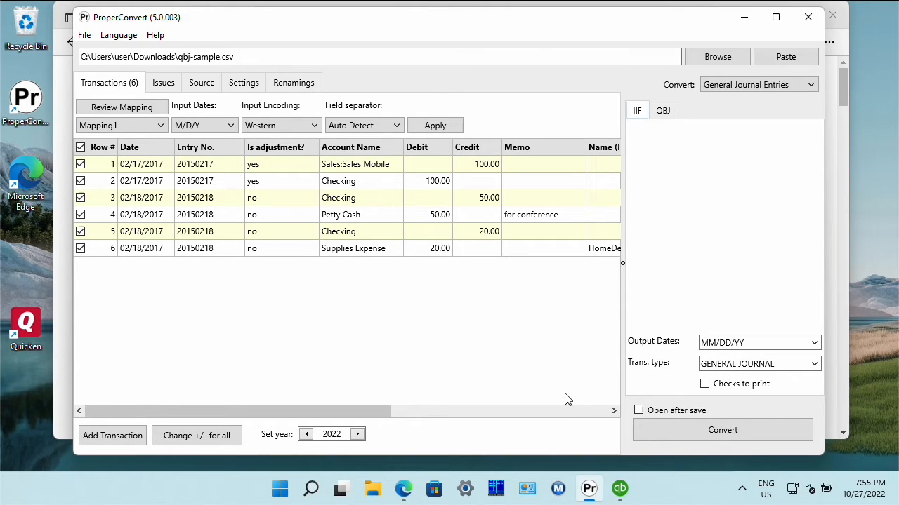
mouse_move(562, 348)
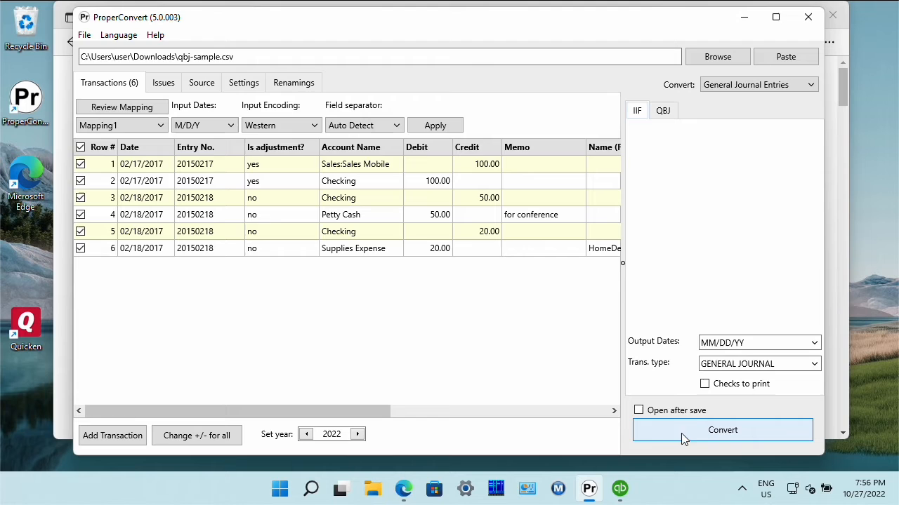
Convert the entries and save them as qbj-sample.iif in Downloads
left_click(721, 430)
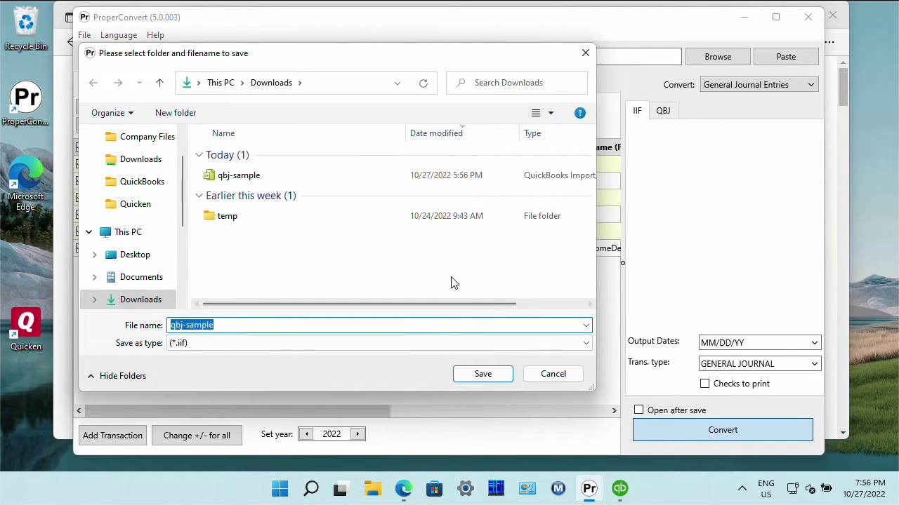
left_click(239, 174)
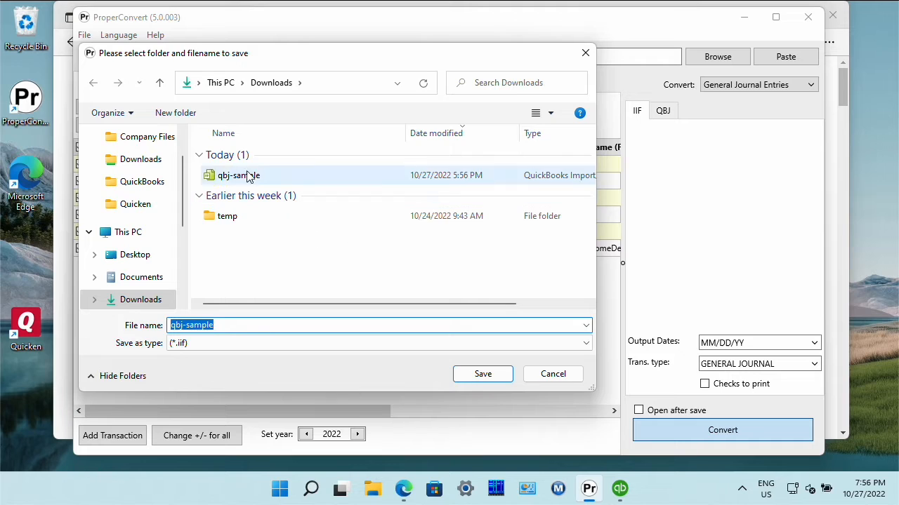
mouse_move(253, 342)
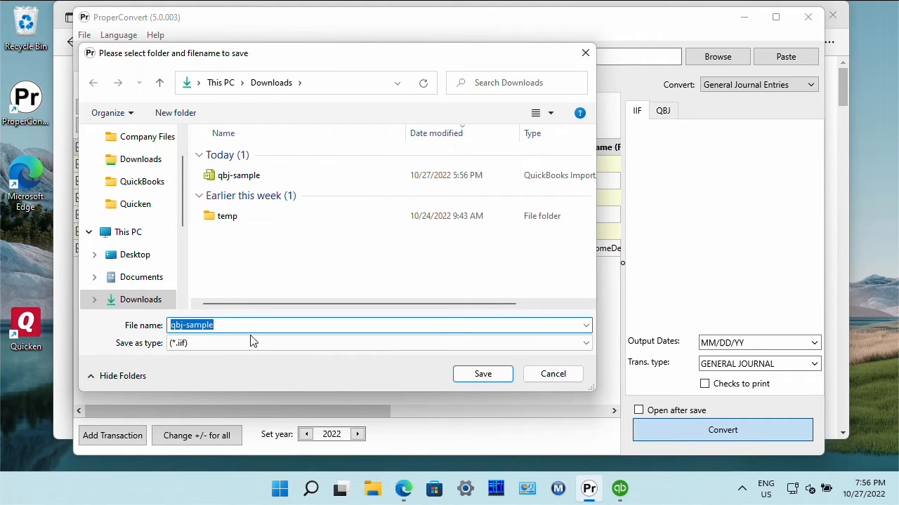
mouse_move(483, 374)
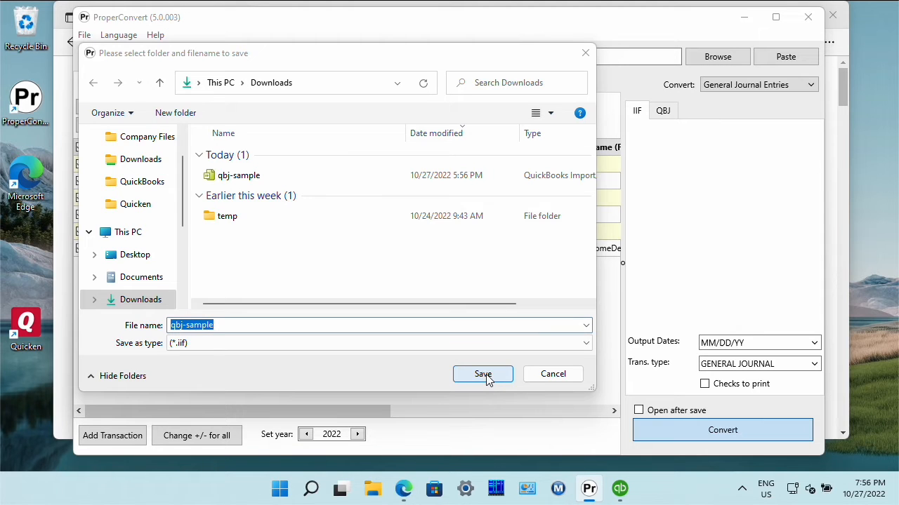
left_click(483, 374)
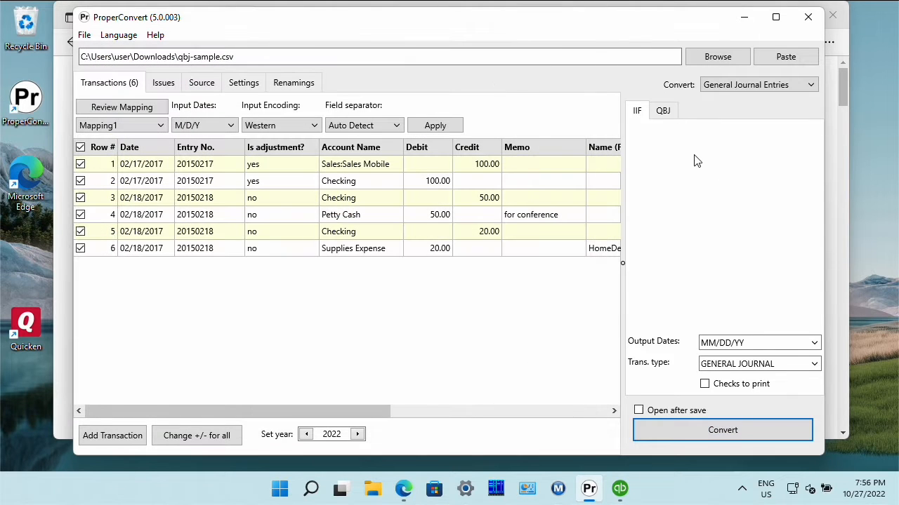
Convert the entries again as QBJ and save qbj-sample.qbj in Downloads
left_click(662, 109)
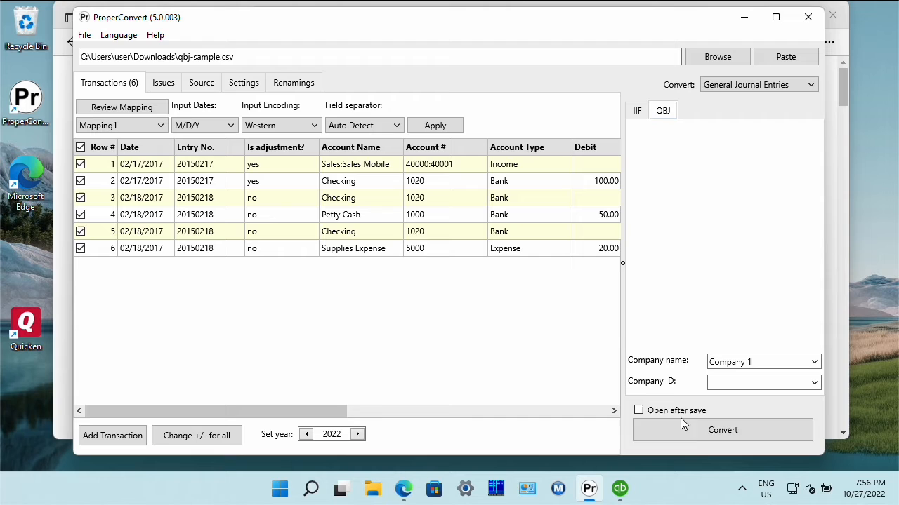
left_click(721, 429)
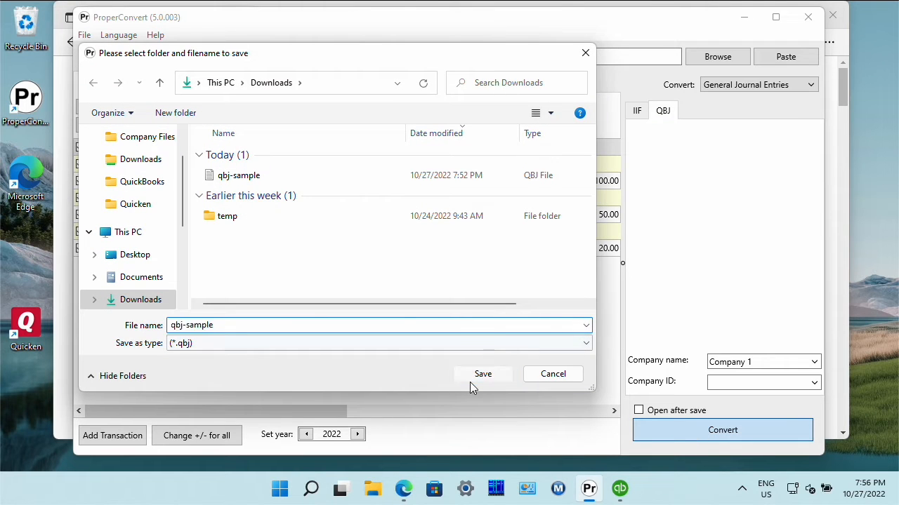
left_click(483, 373)
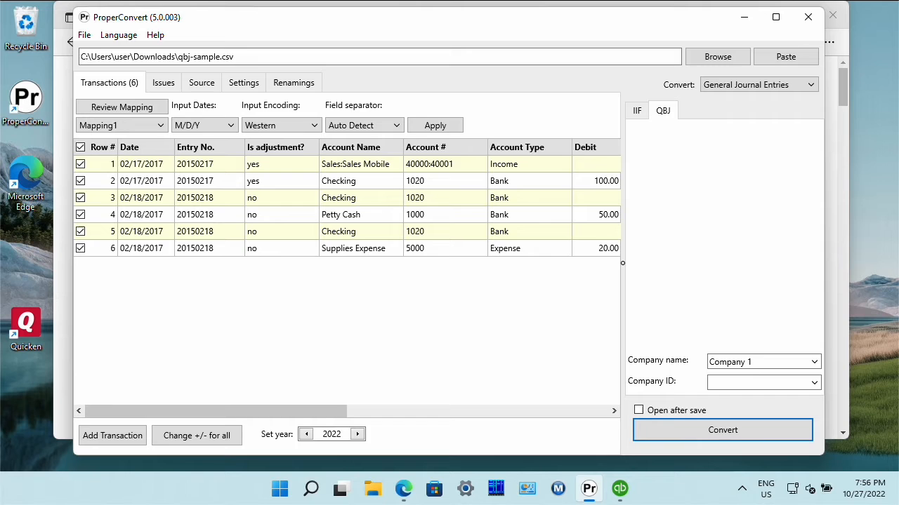
mouse_move(238, 432)
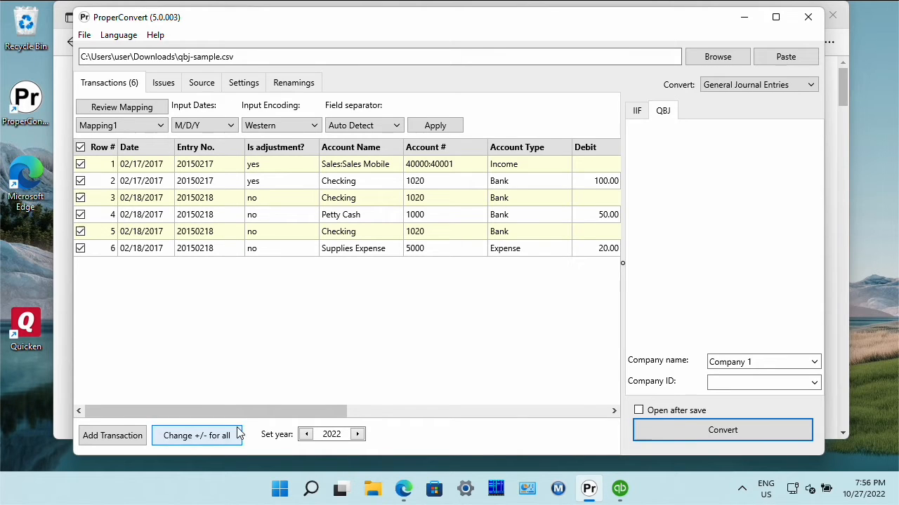
mouse_move(587, 438)
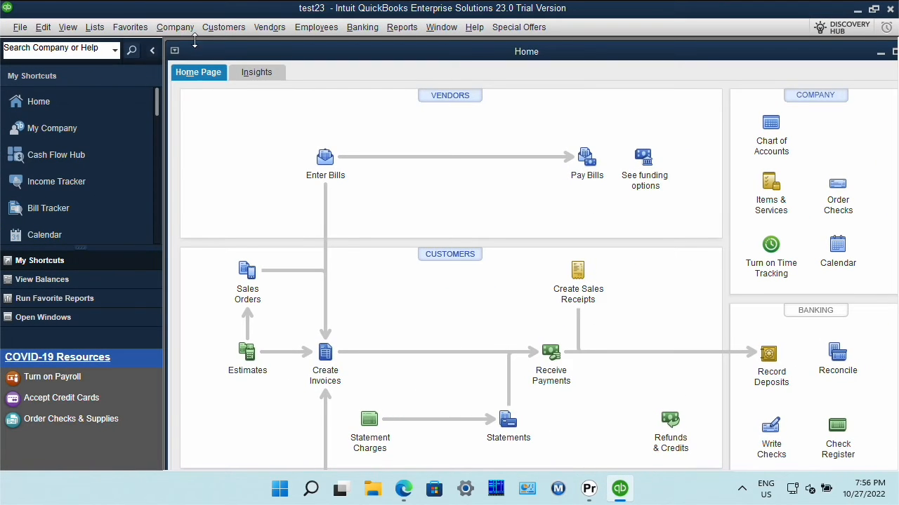
Start an IIF file import via File > Utilities > Import, agreeing to close all open windows
left_click(20, 27)
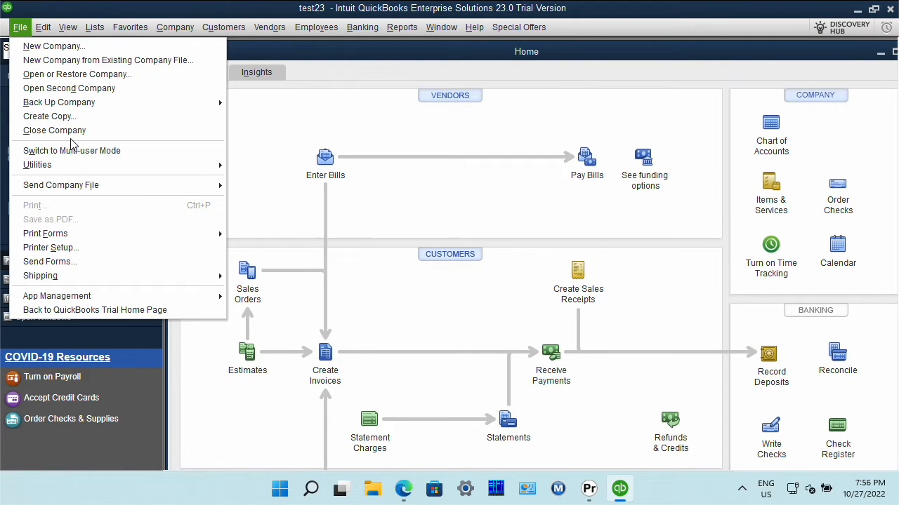
mouse_move(59, 101)
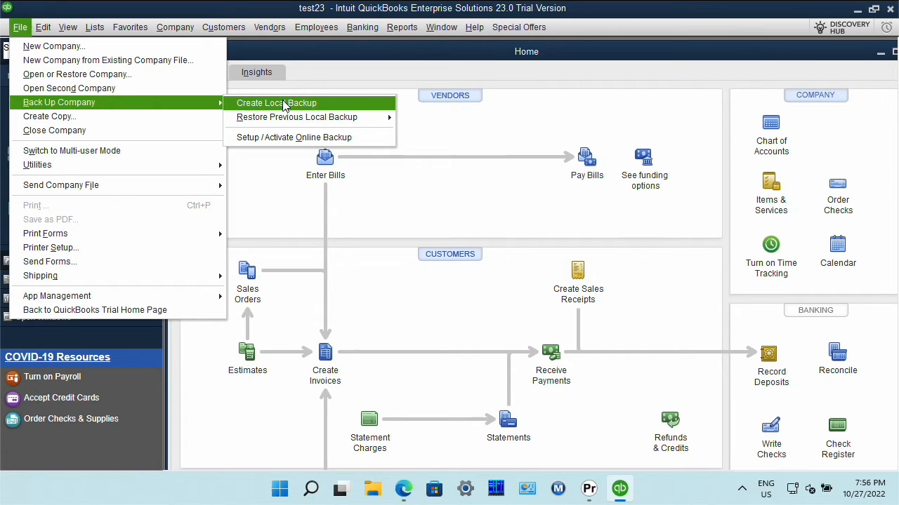
mouse_move(102, 293)
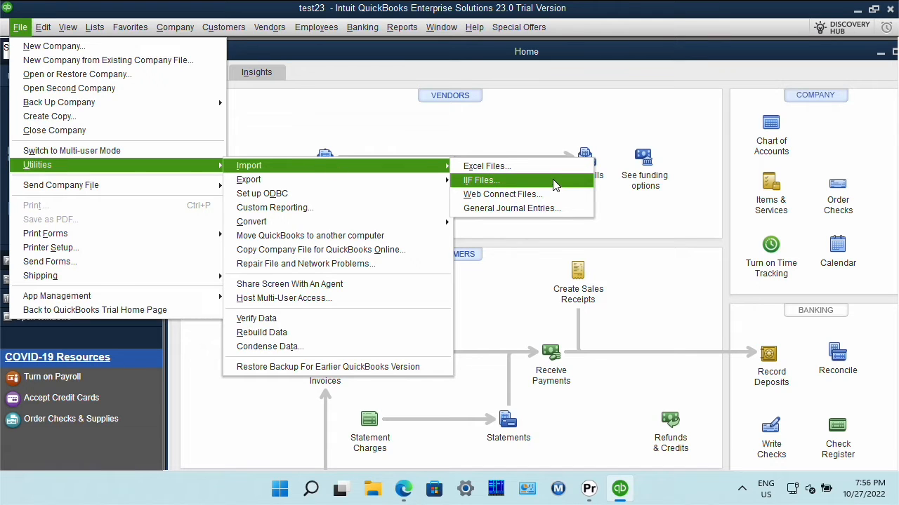
left_click(480, 180)
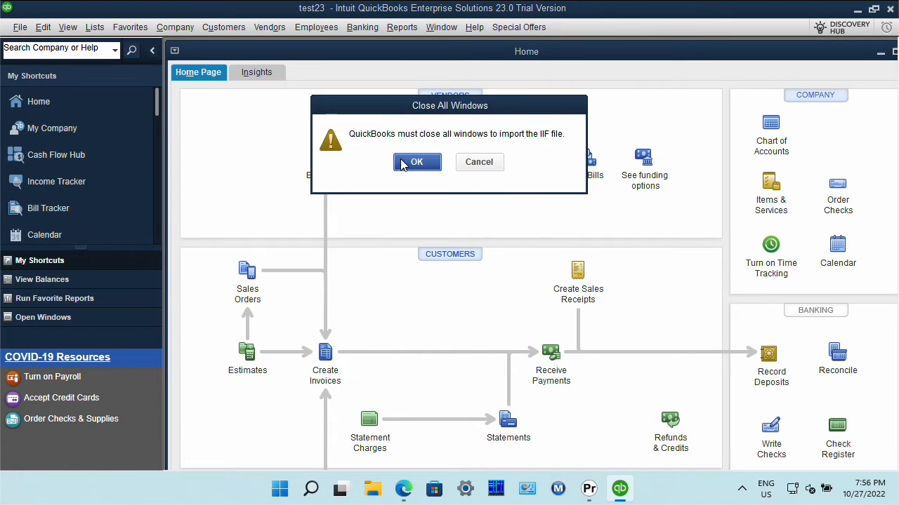
left_click(417, 163)
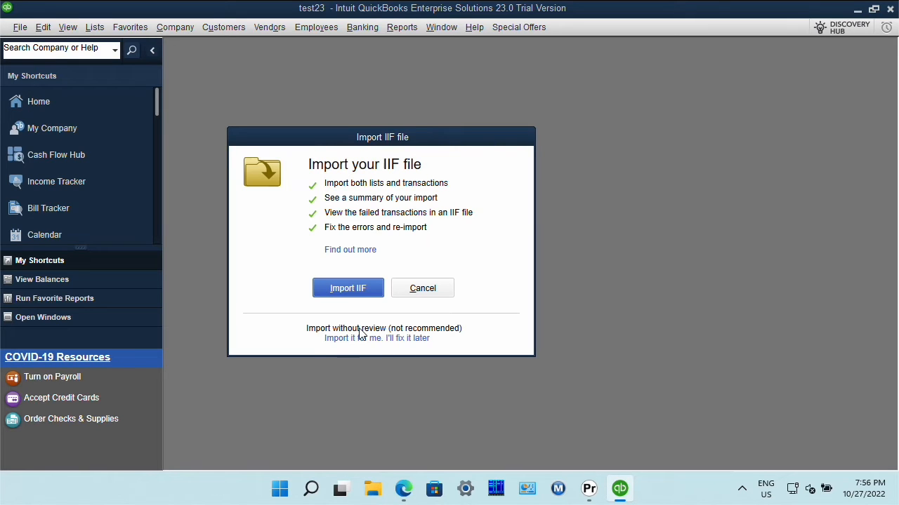
mouse_move(424, 318)
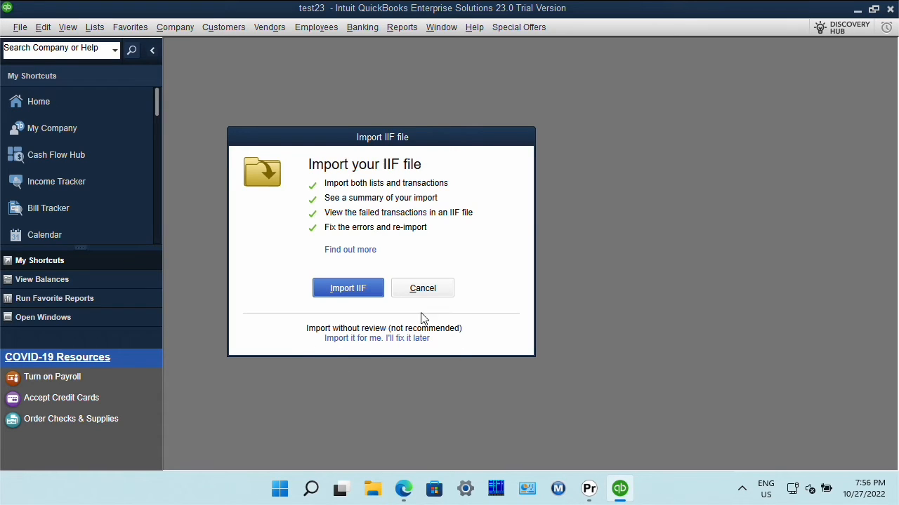
mouse_move(399, 354)
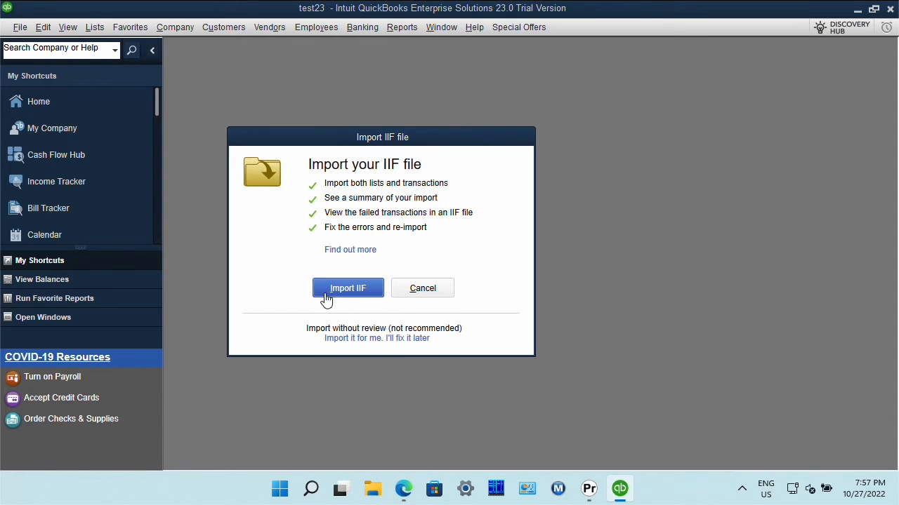
mouse_move(320, 311)
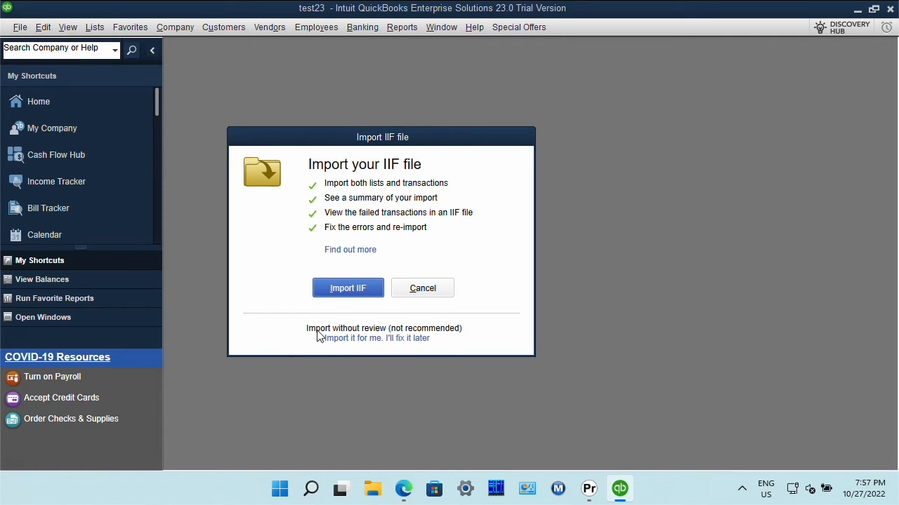
mouse_move(308, 334)
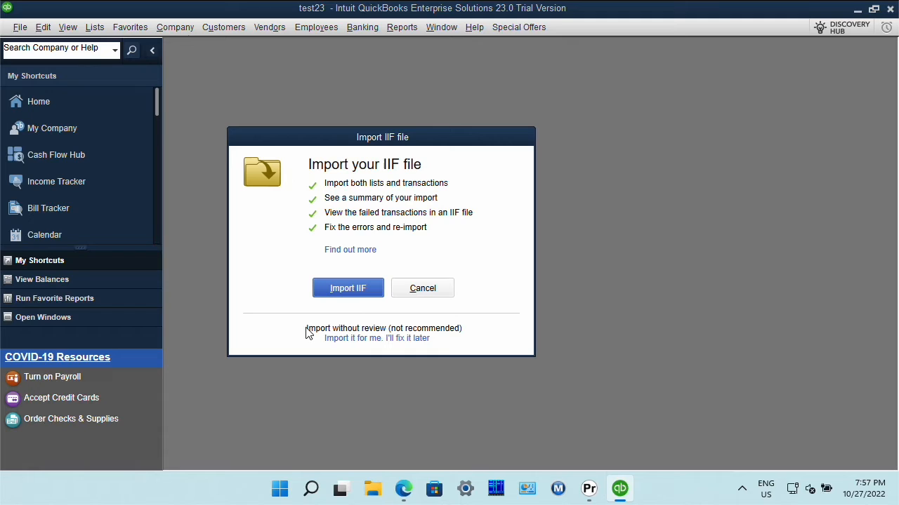
mouse_move(306, 312)
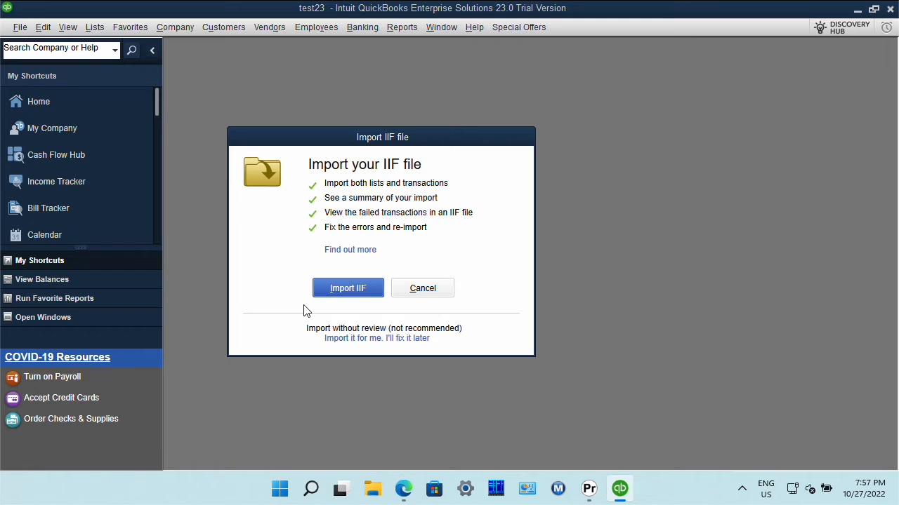
mouse_move(266, 315)
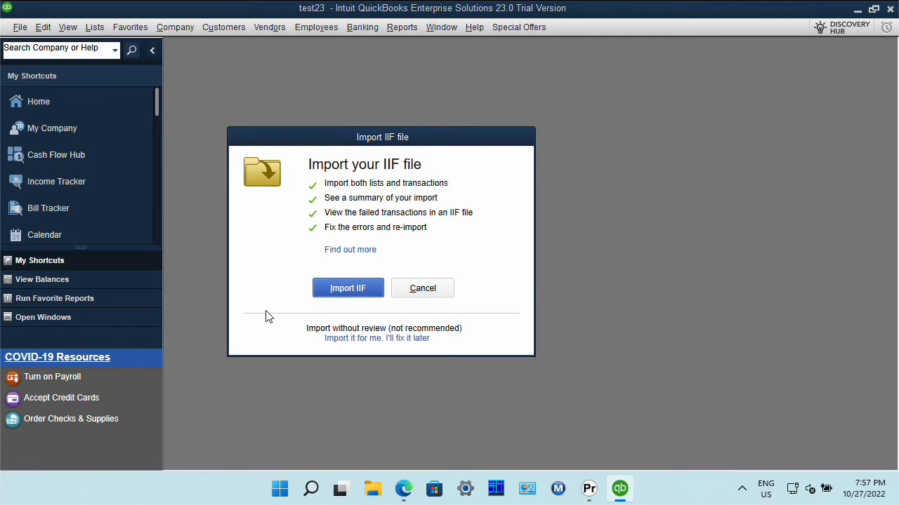
mouse_move(261, 323)
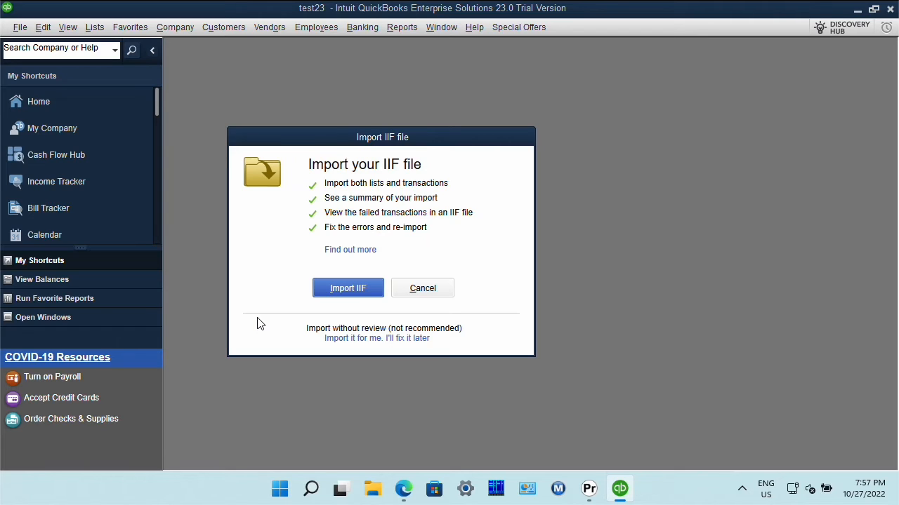
mouse_move(251, 363)
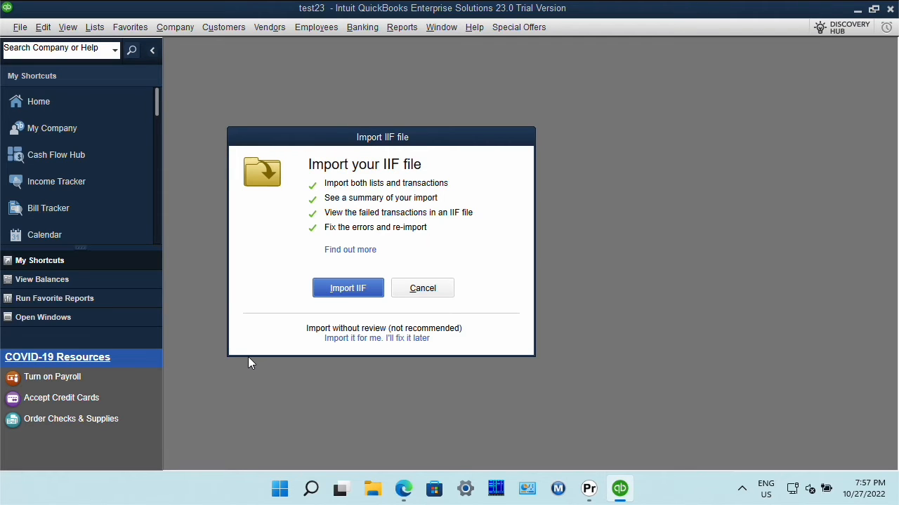
mouse_move(305, 284)
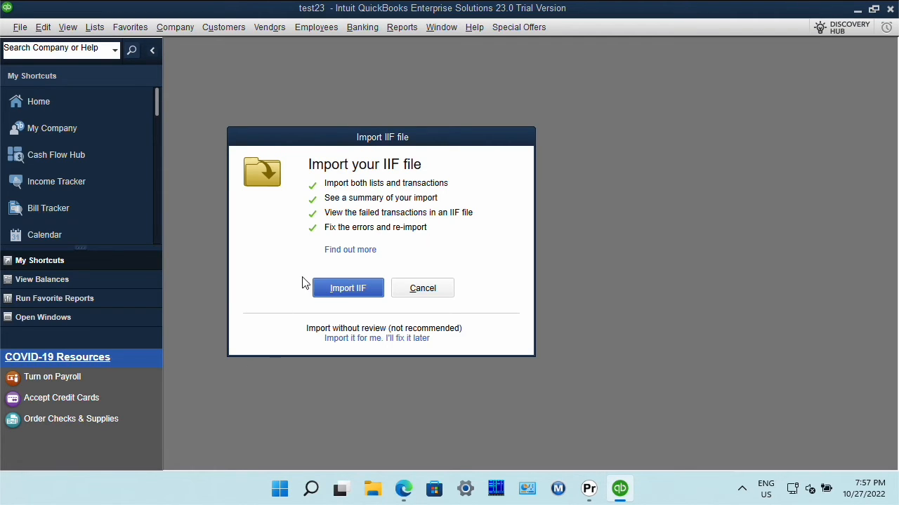
mouse_move(309, 270)
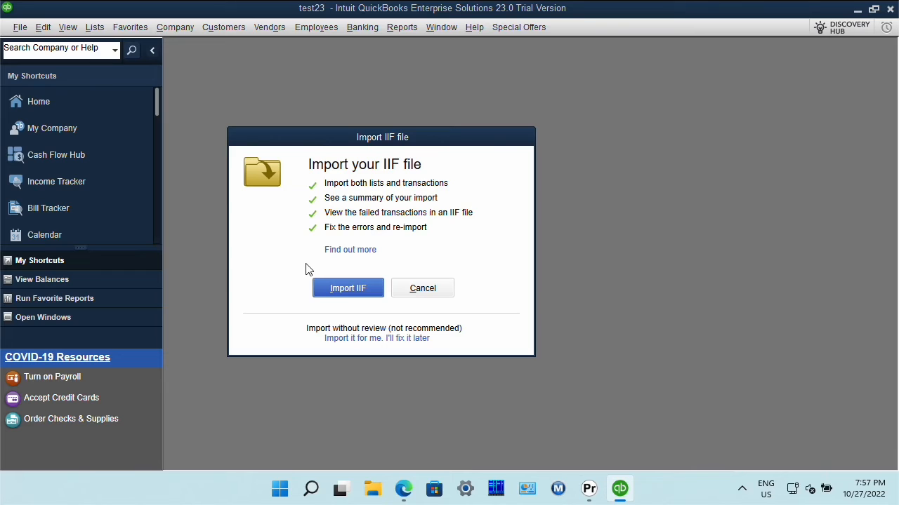
mouse_move(273, 274)
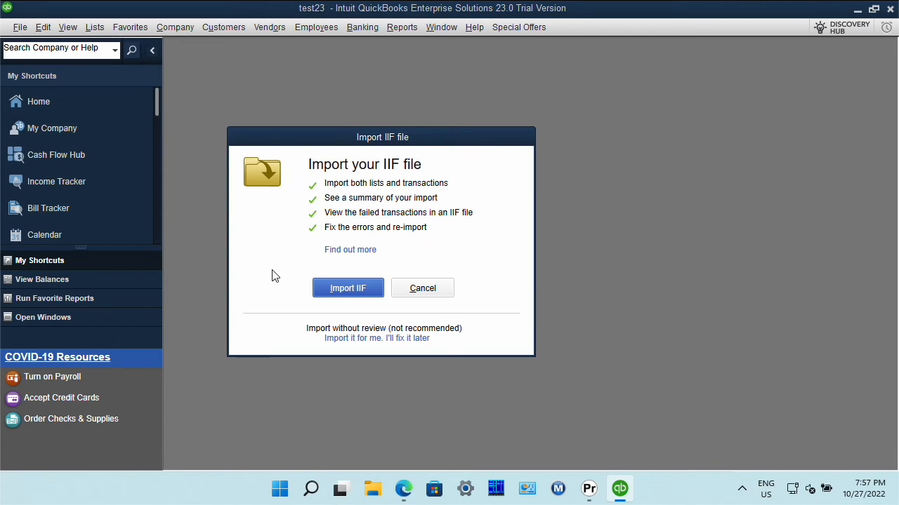
mouse_move(378, 365)
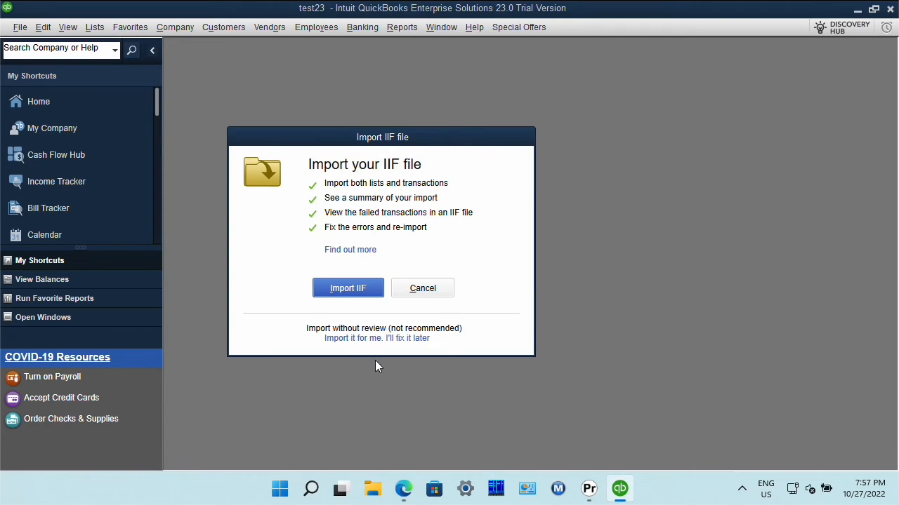
mouse_move(248, 409)
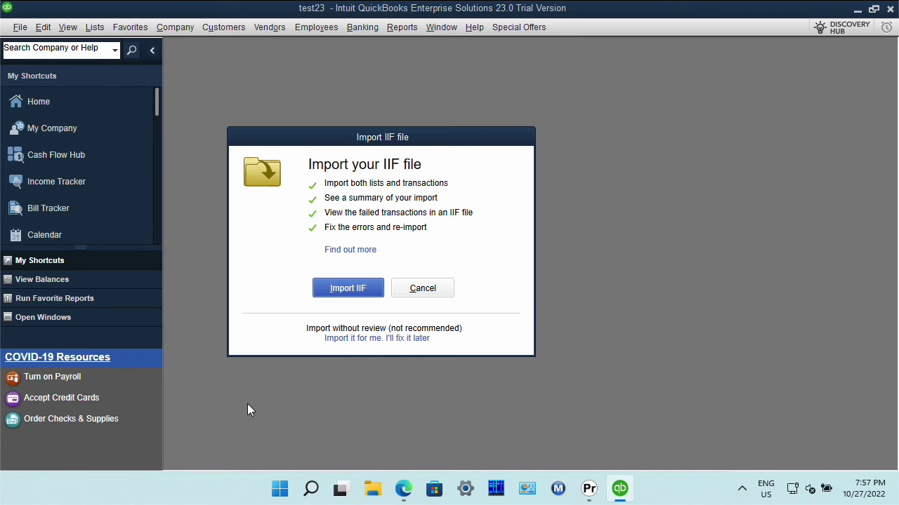
mouse_move(376, 337)
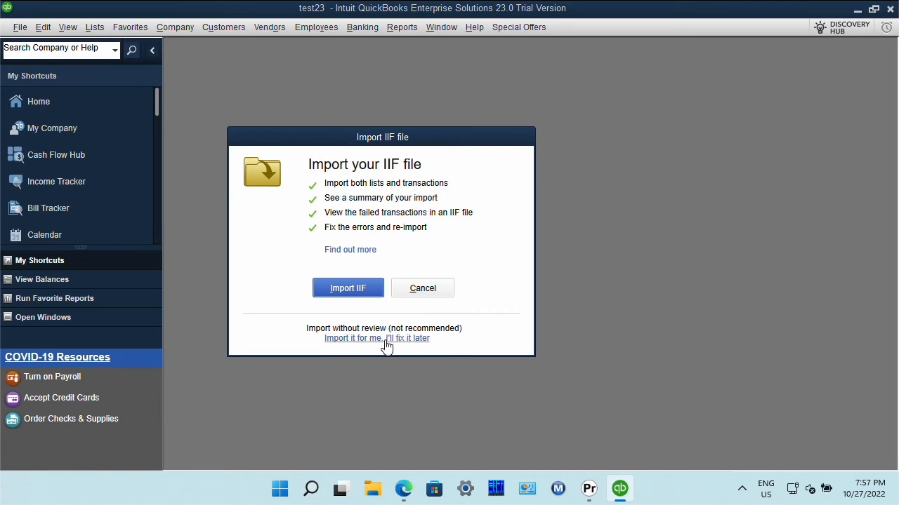
Import qbj-sample.iif without review and acknowledge the 'Your data has been imported' message
left_click(376, 337)
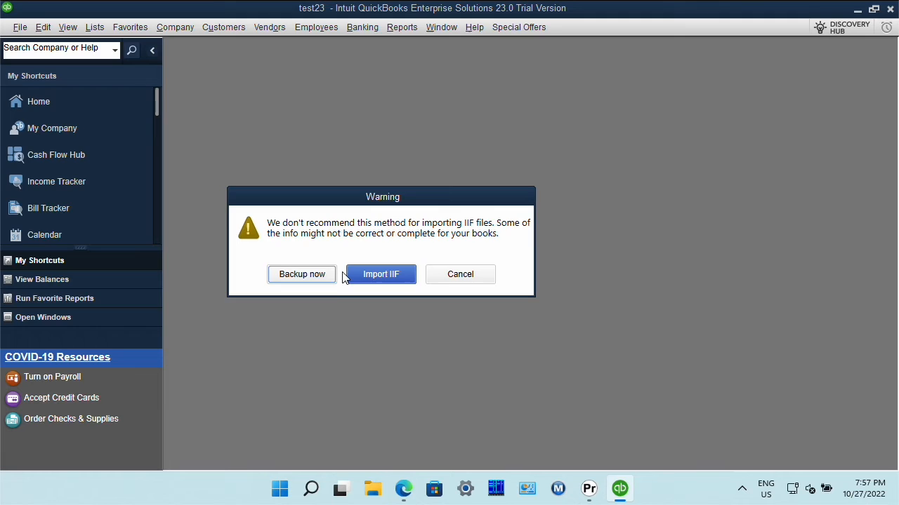
left_click(380, 273)
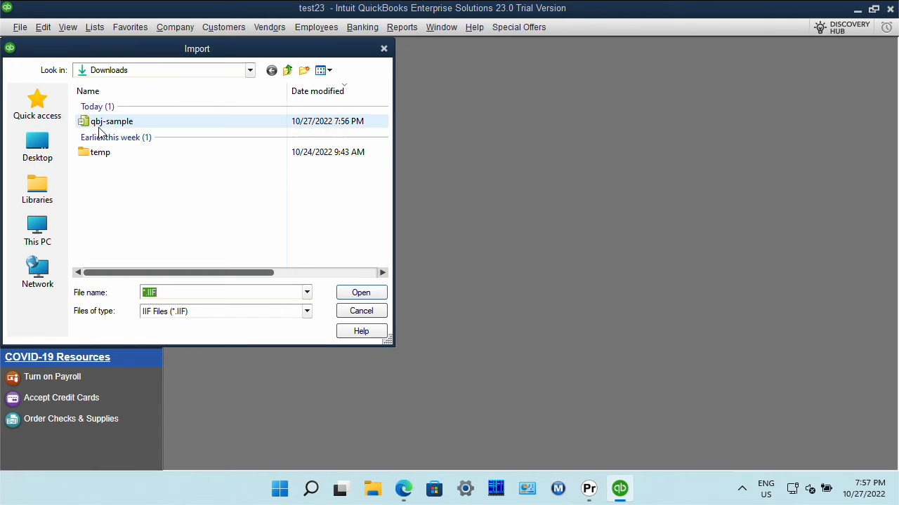
left_click(111, 120)
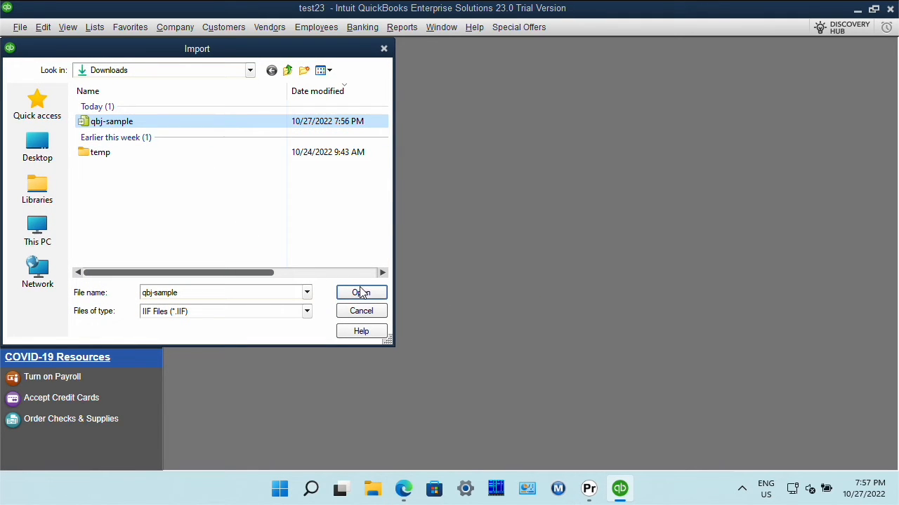
left_click(360, 292)
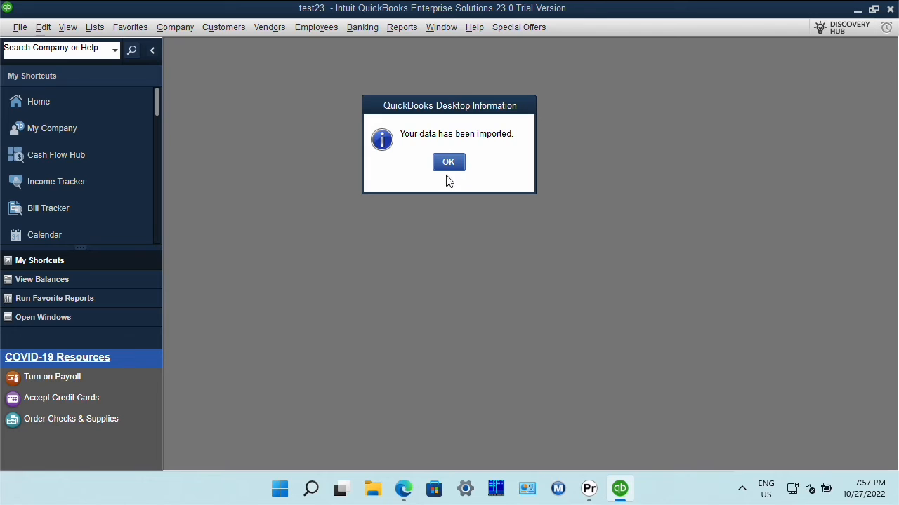
left_click(450, 163)
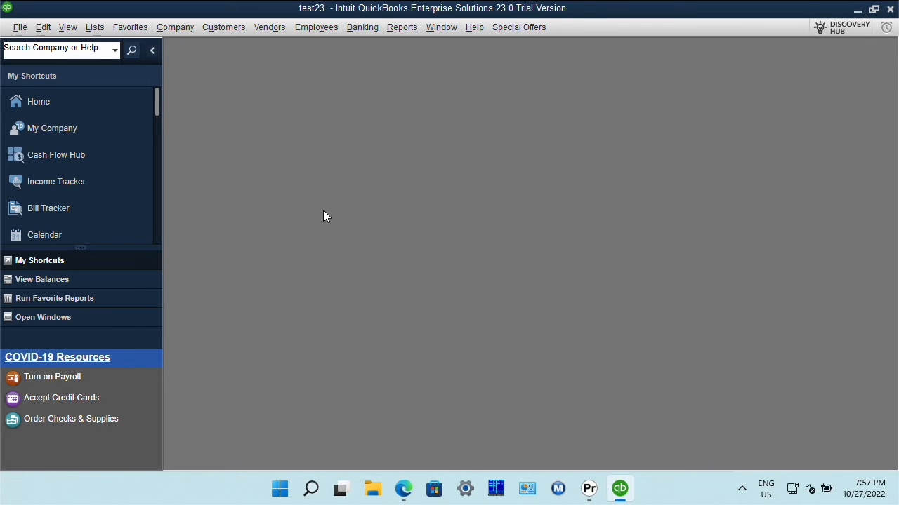
mouse_move(320, 216)
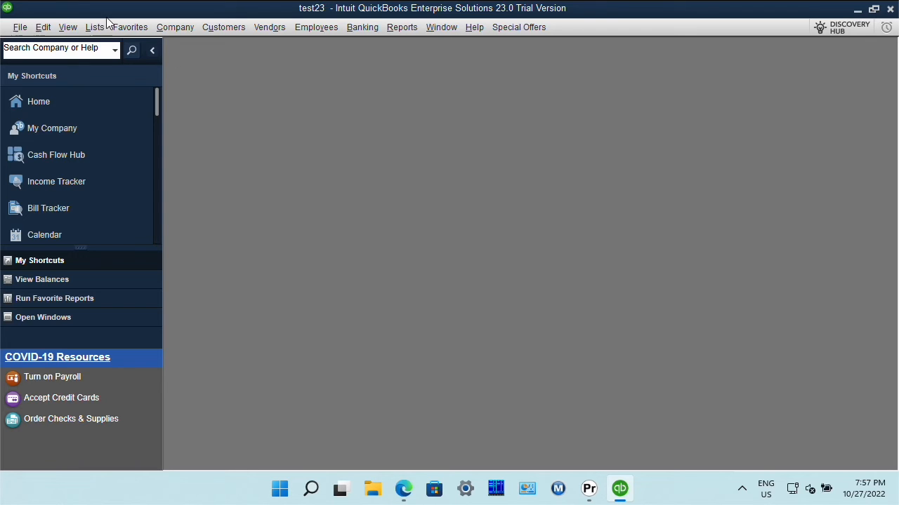
Load qbj-sample.qbj through Import > General Journal Entries into the Add General Journal Entries review window
left_click(19, 27)
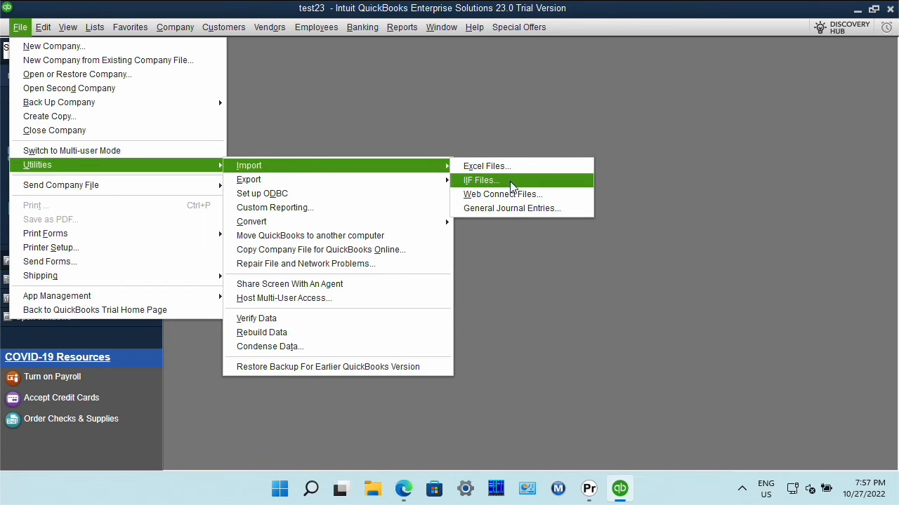
left_click(511, 207)
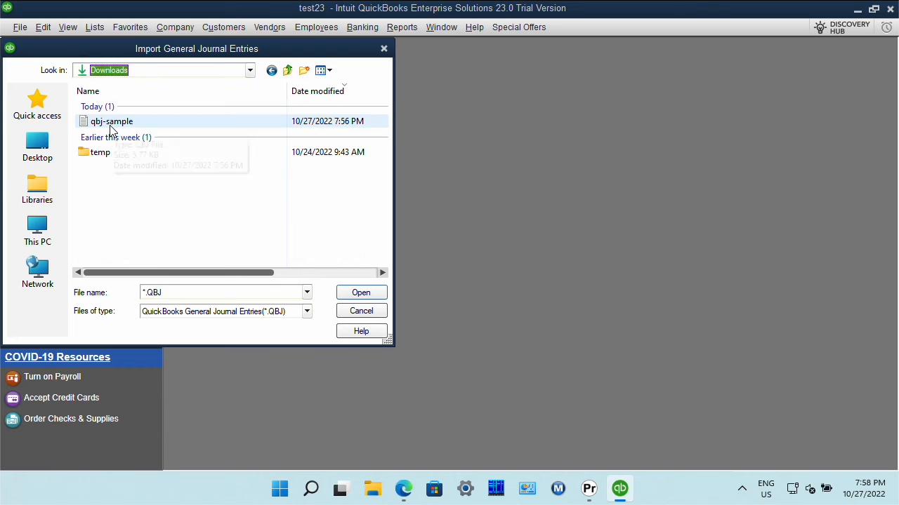
left_click(112, 121)
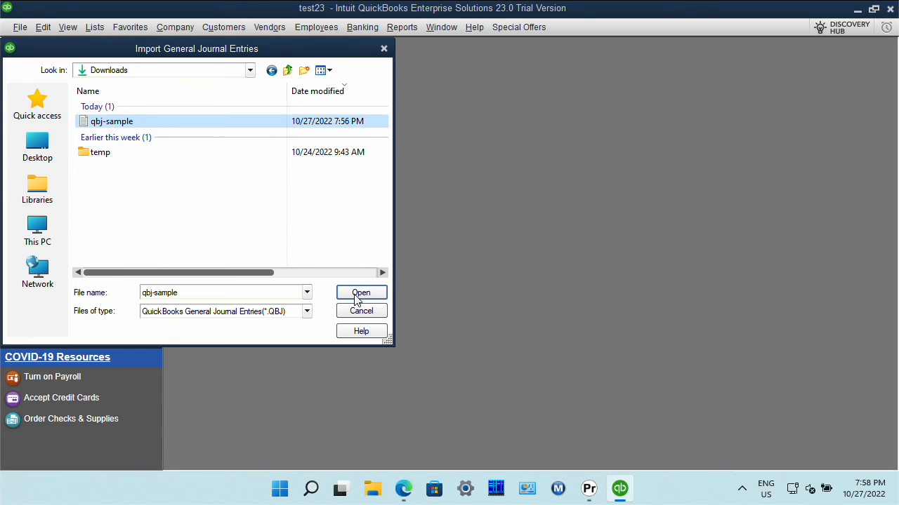
left_click(361, 293)
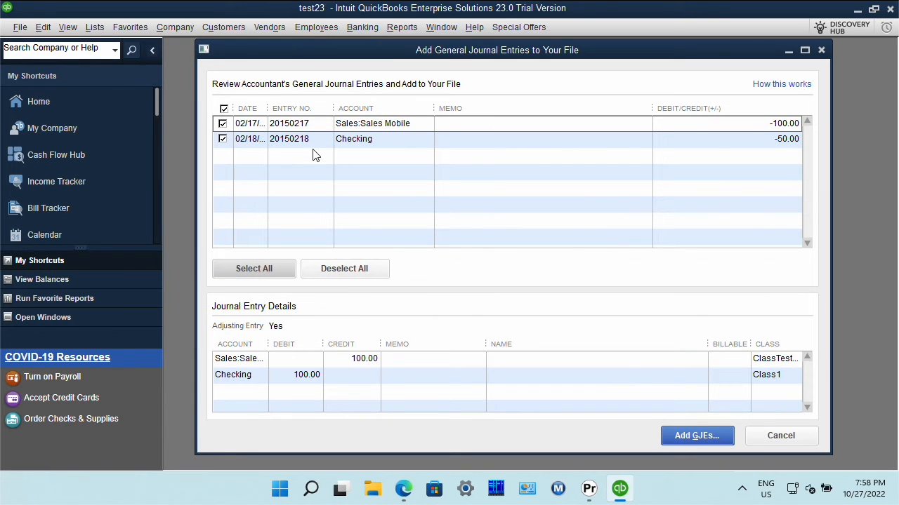
mouse_move(359, 92)
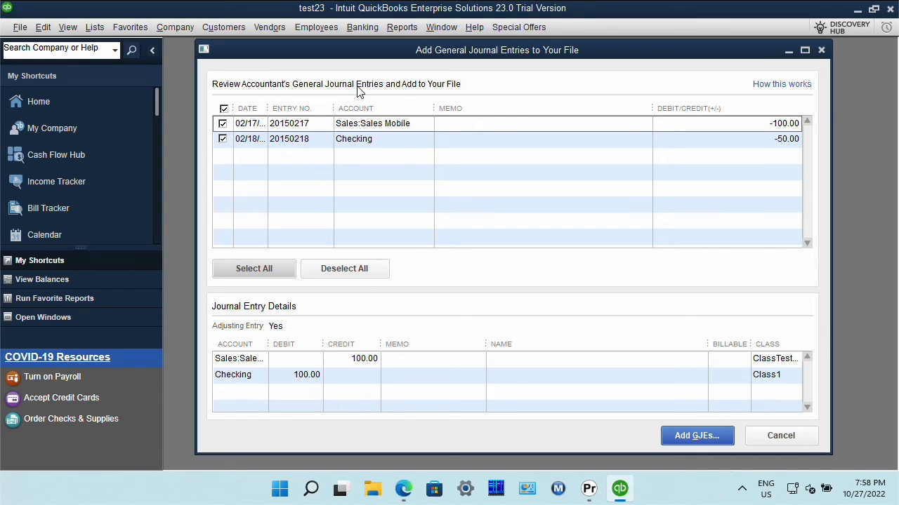
mouse_move(337, 191)
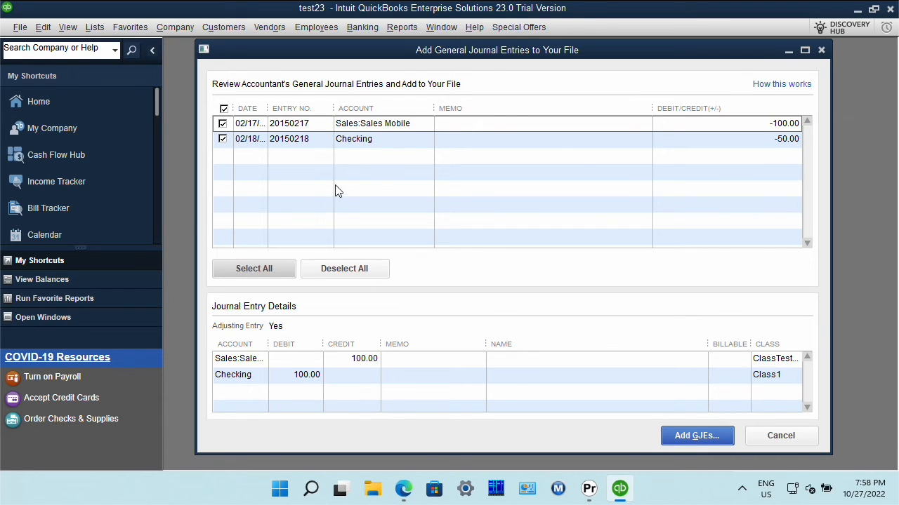
mouse_move(416, 181)
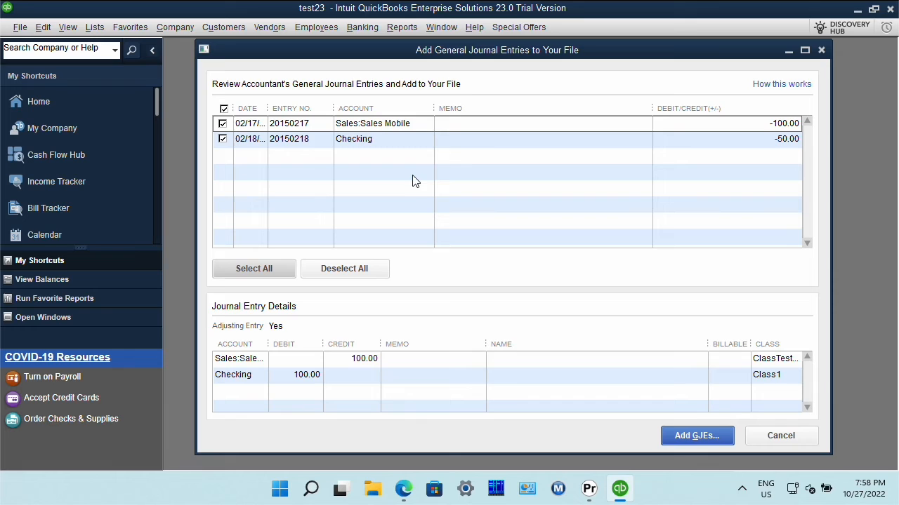
mouse_move(357, 205)
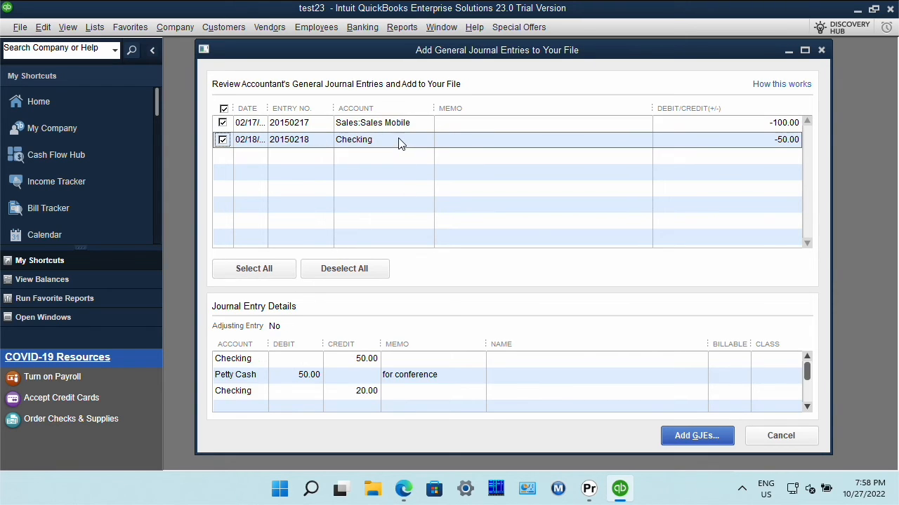
mouse_move(542, 286)
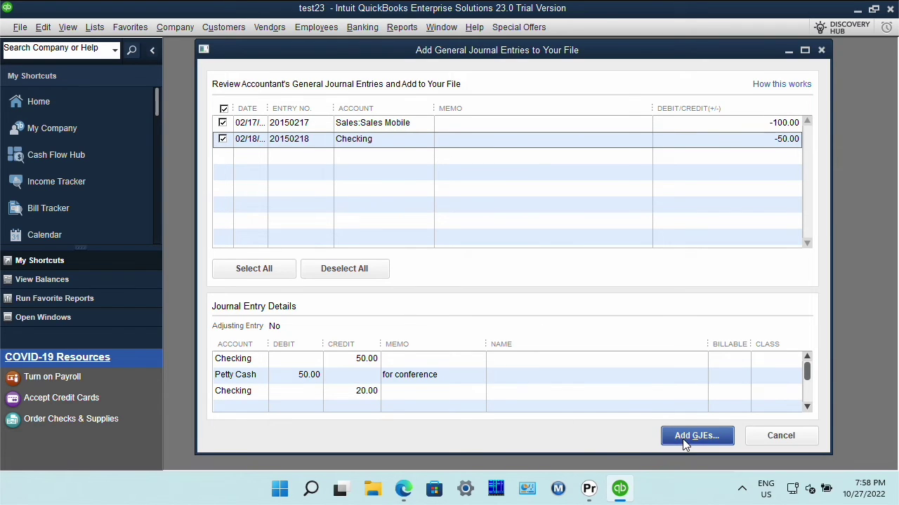
Add the two reviewed GJEs, agreeing to check the company file, and dismiss the import summary
left_click(697, 436)
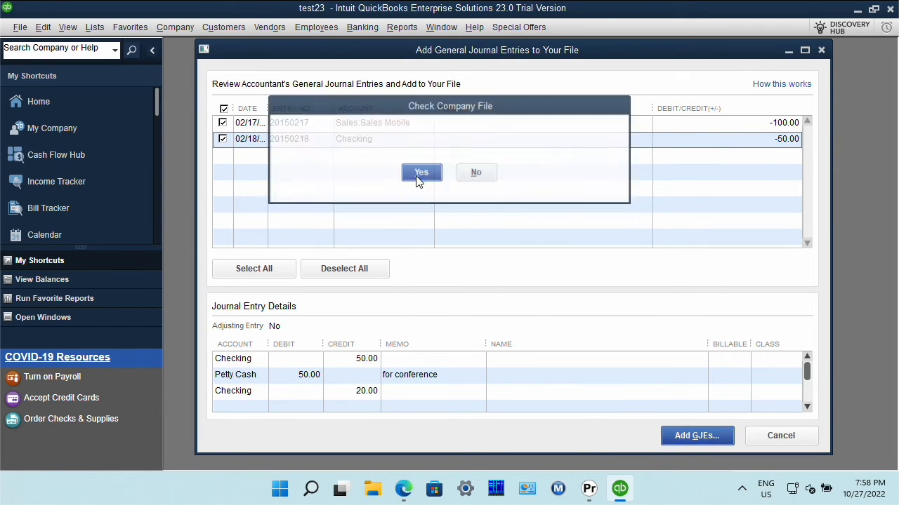
left_click(421, 171)
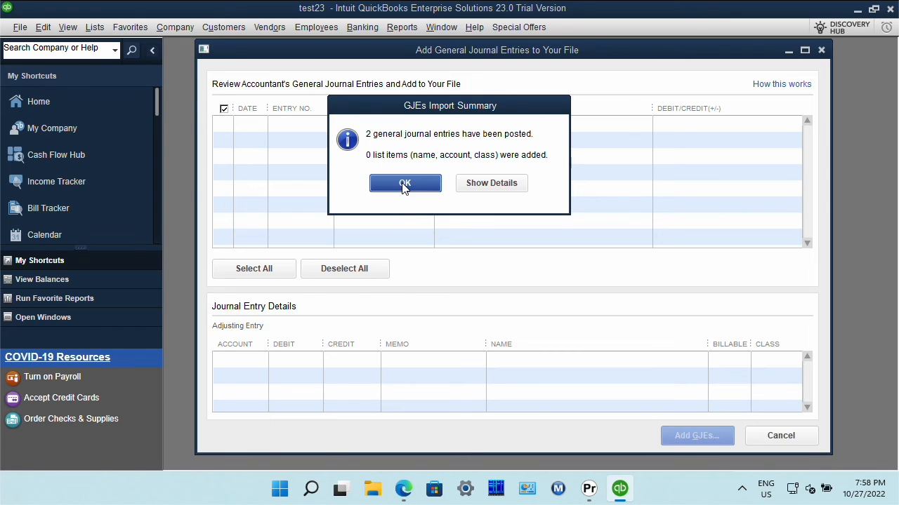
left_click(405, 183)
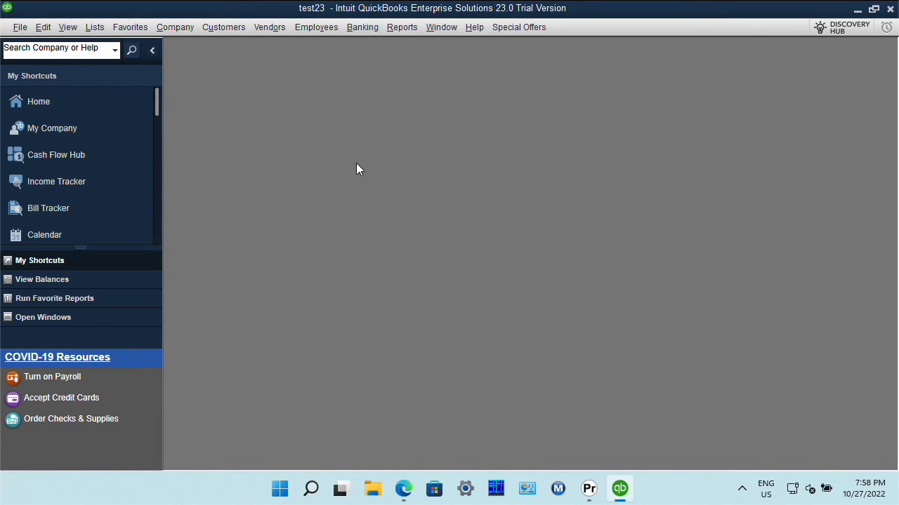
mouse_move(334, 69)
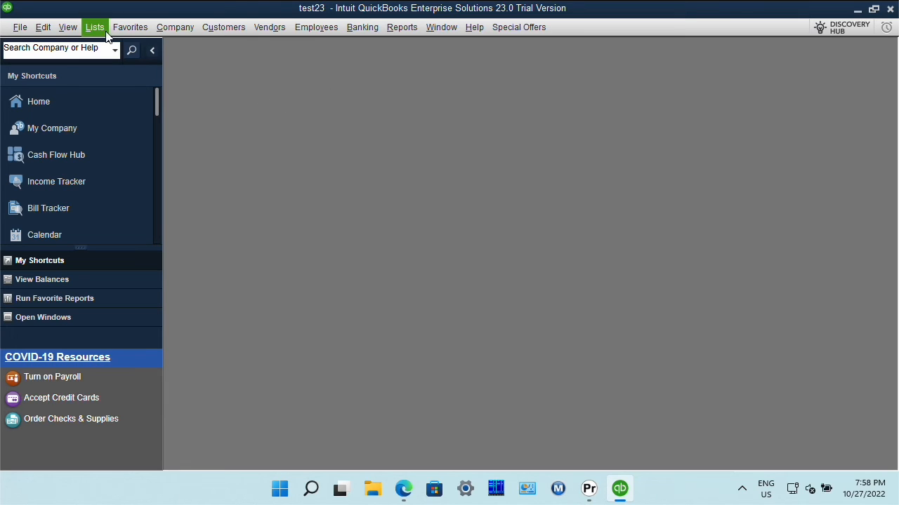
mouse_move(223, 27)
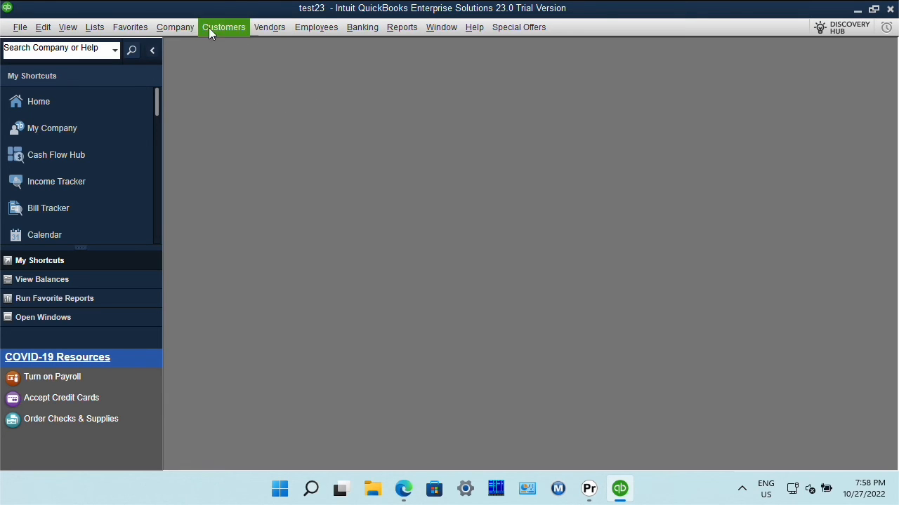
mouse_move(175, 26)
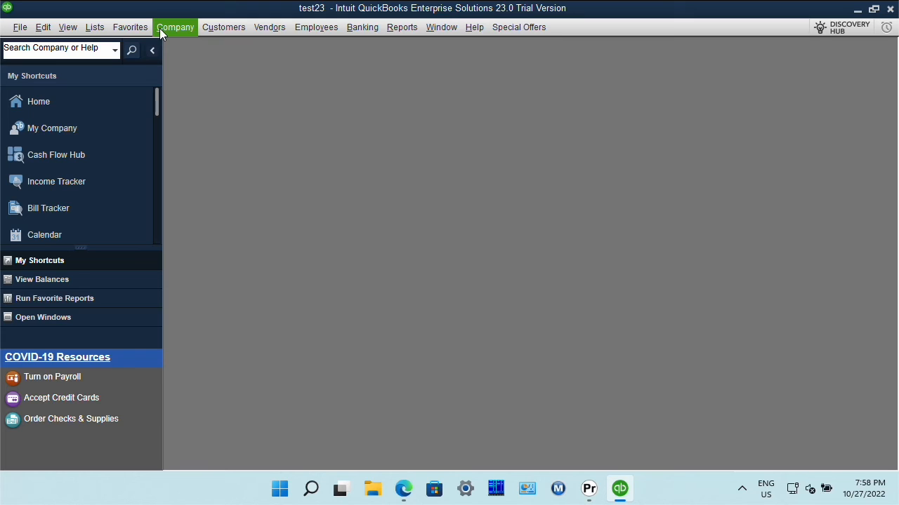
View the imported entries in Make General Journal Entries, stepping between 20150217 and 20150218
left_click(174, 26)
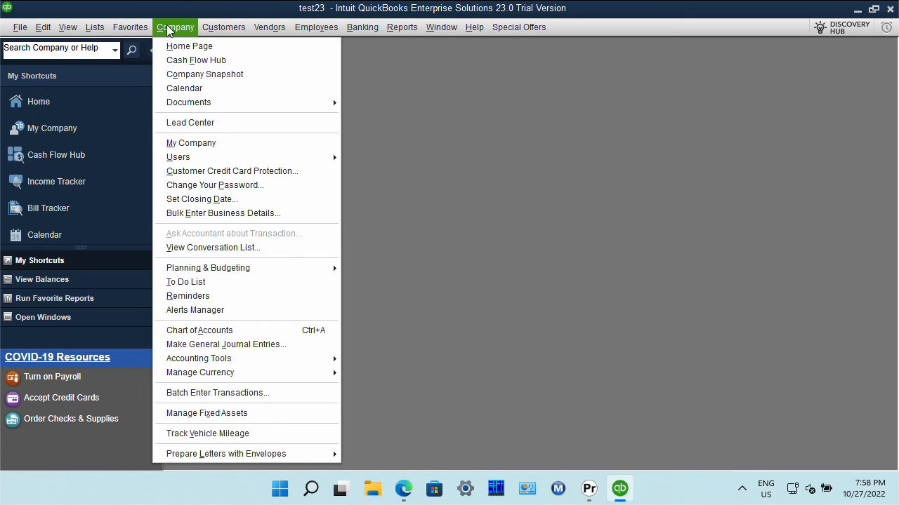
mouse_move(225, 344)
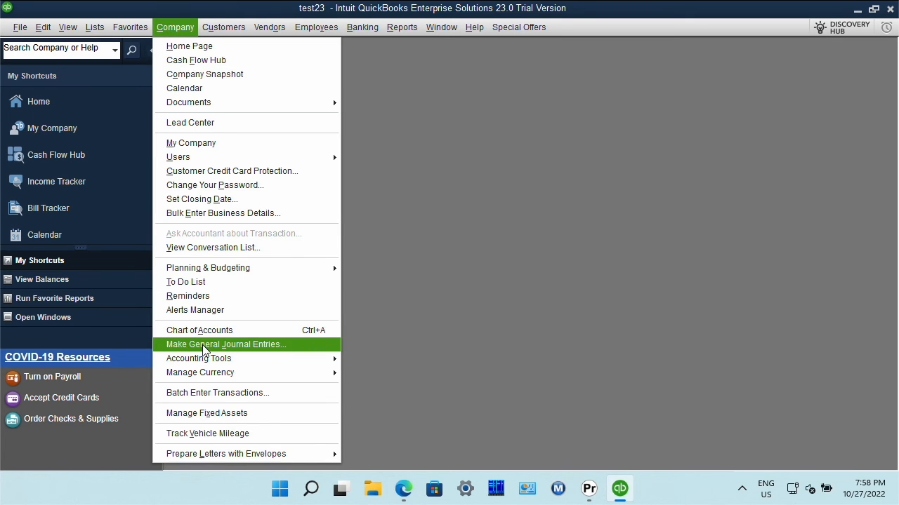
left_click(225, 344)
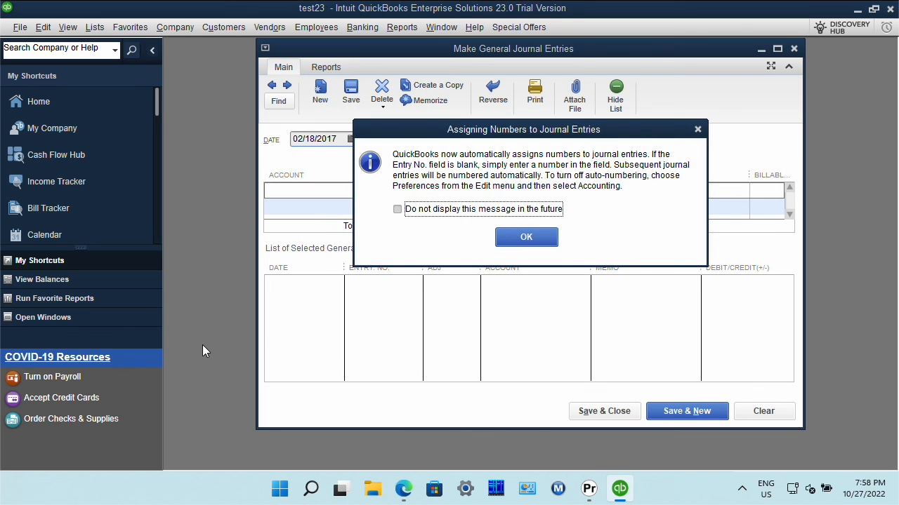
mouse_move(477, 168)
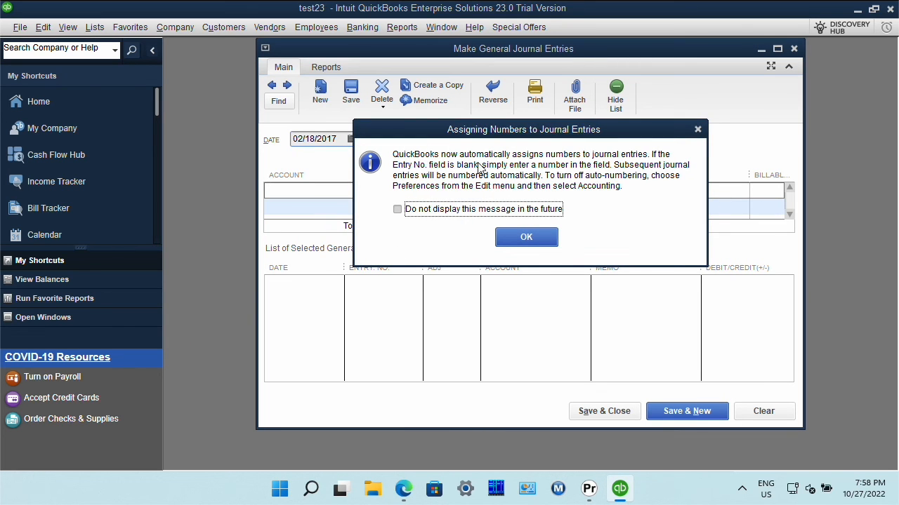
left_click(527, 236)
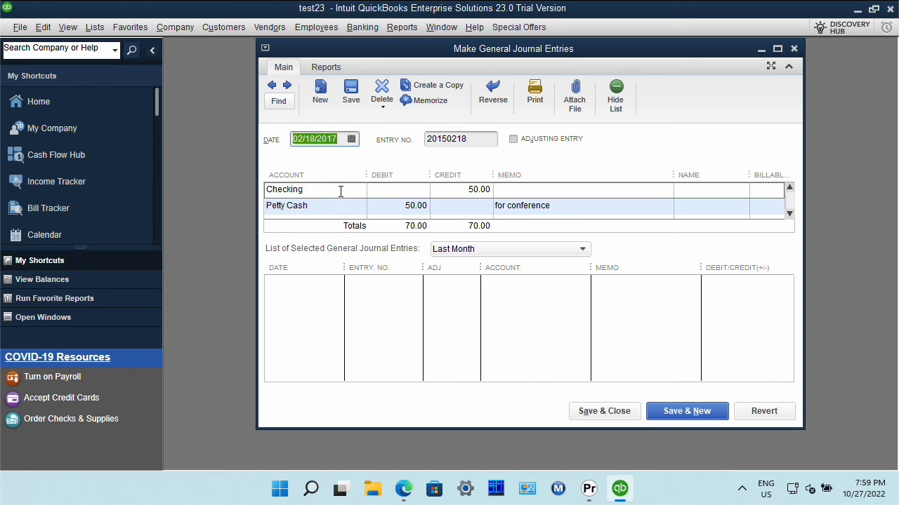
mouse_move(657, 404)
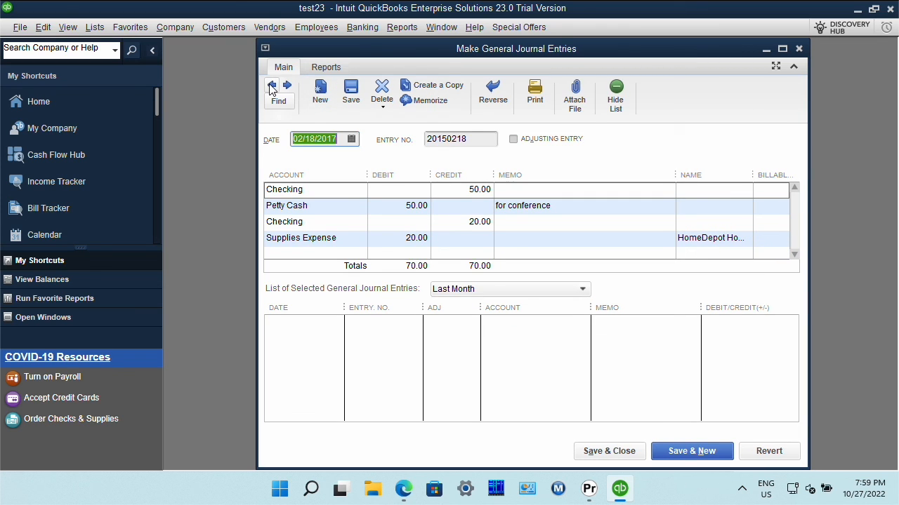
left_click(272, 86)
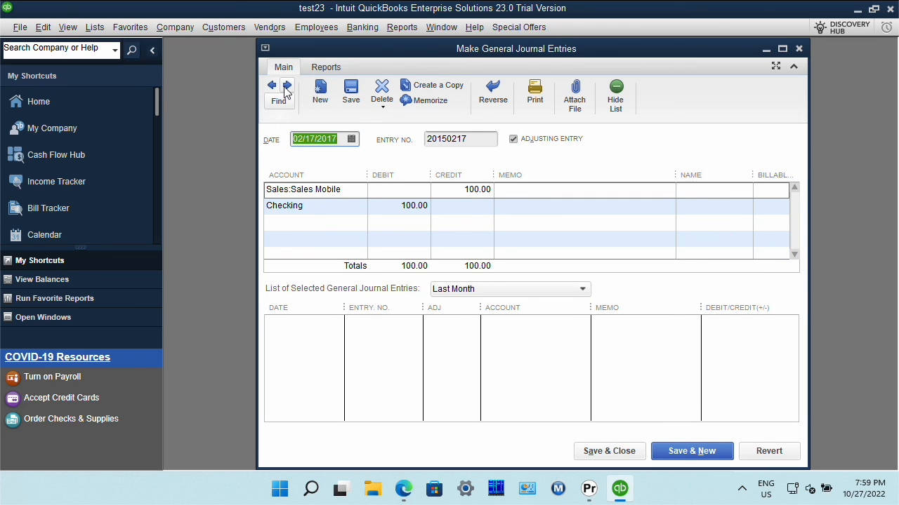
left_click(286, 86)
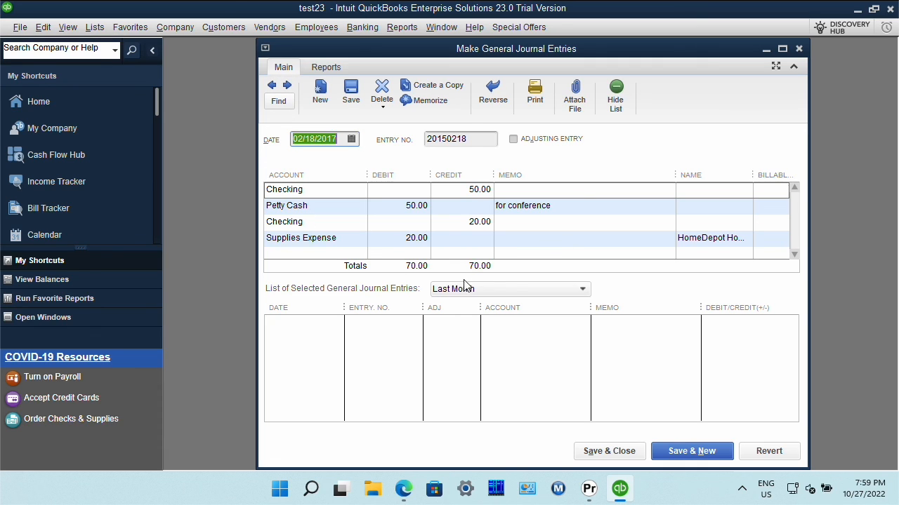